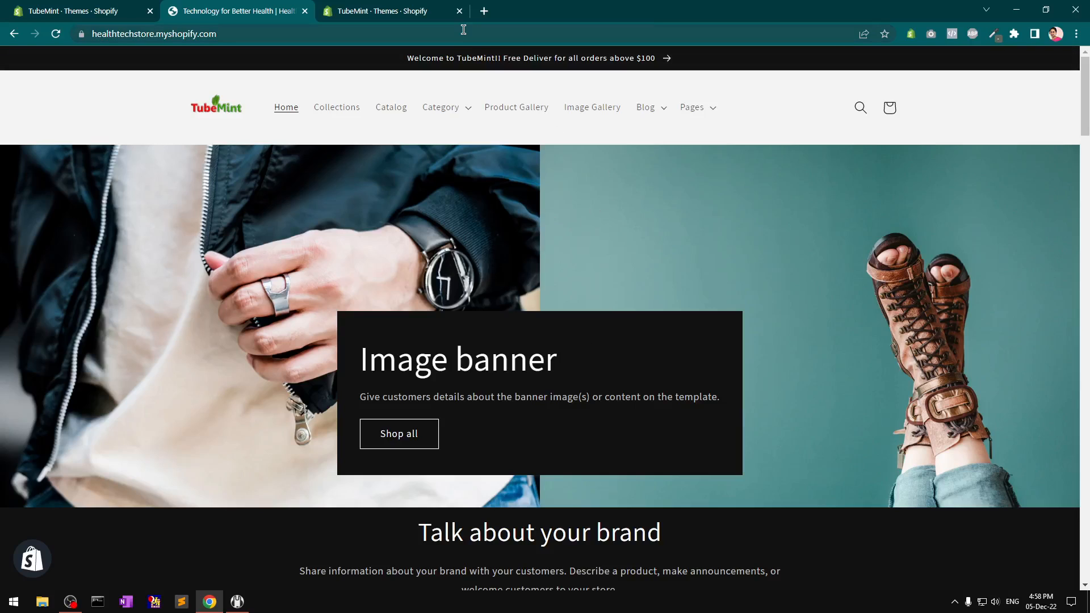
pyautogui.moveTo(972, 460)
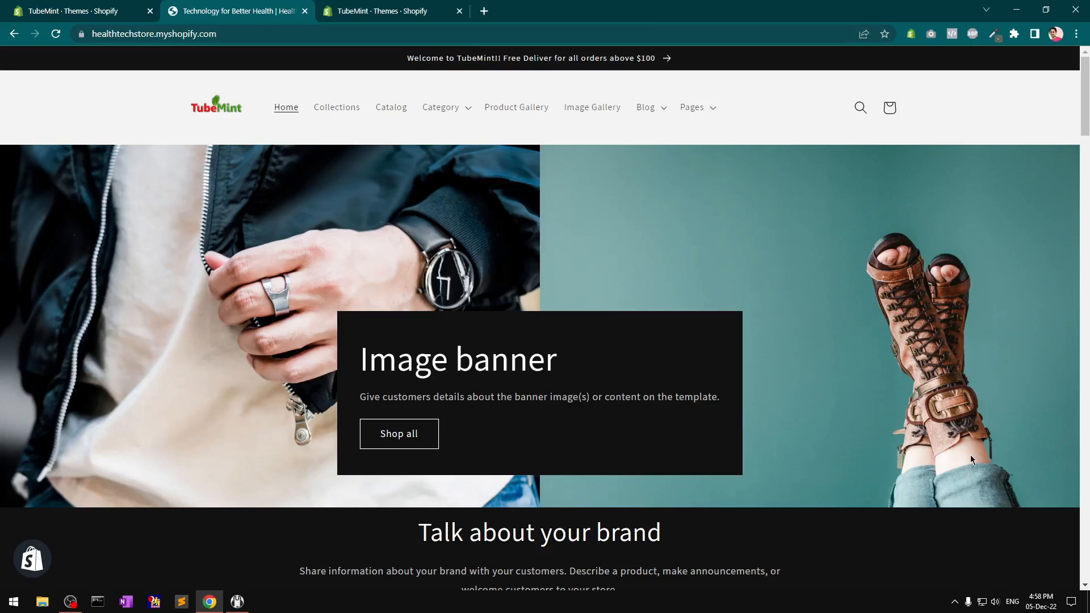
# - Switch from the storefront to the 'TubeMint - Themes - Shopify' admin tab
pyautogui.click(56, 34)
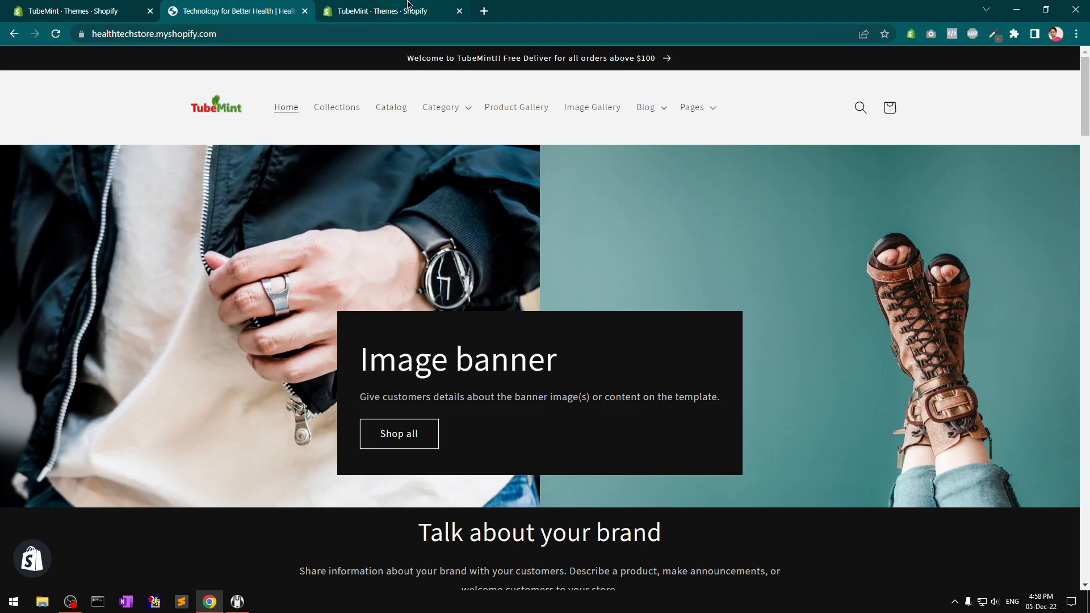
pyautogui.click(383, 12)
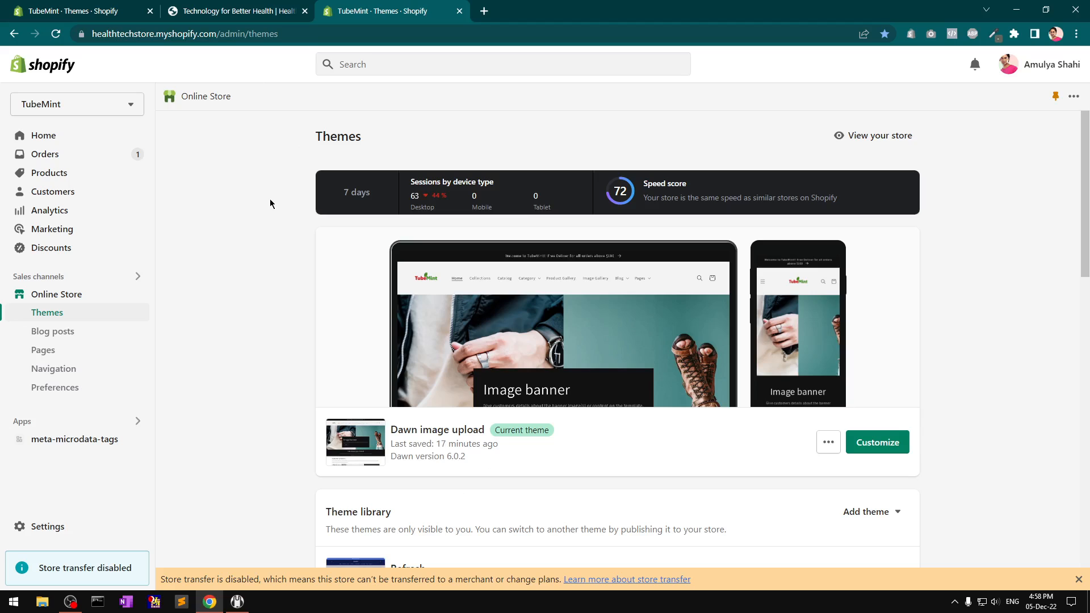
pyautogui.moveTo(513, 233)
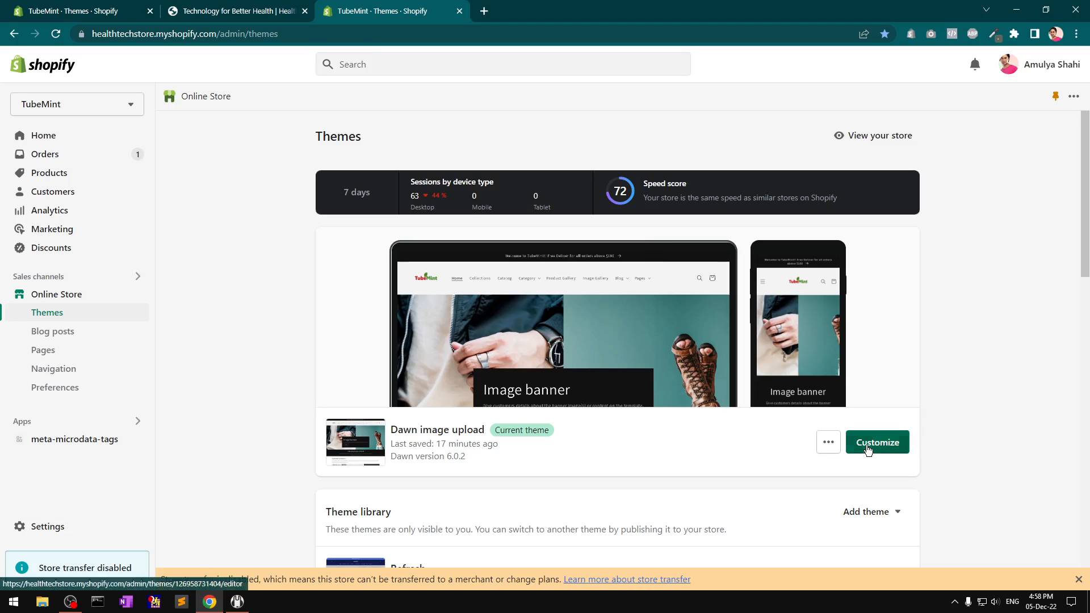
# - Publish Dawn-7.0.1 from the Theme library and confirm it in the dialog
pyautogui.click(877, 442)
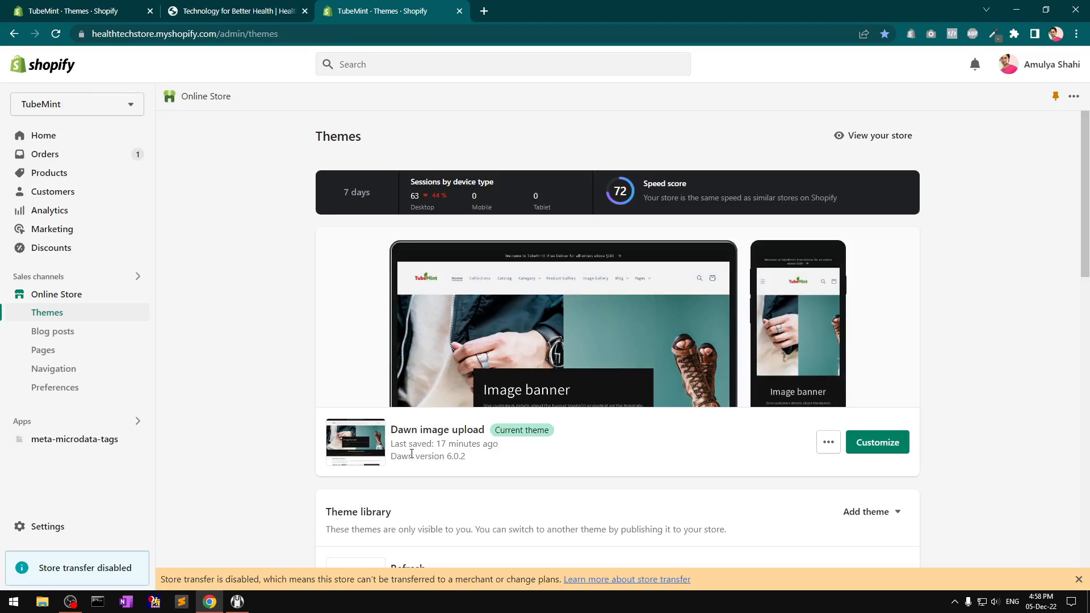
pyautogui.moveTo(183, 284)
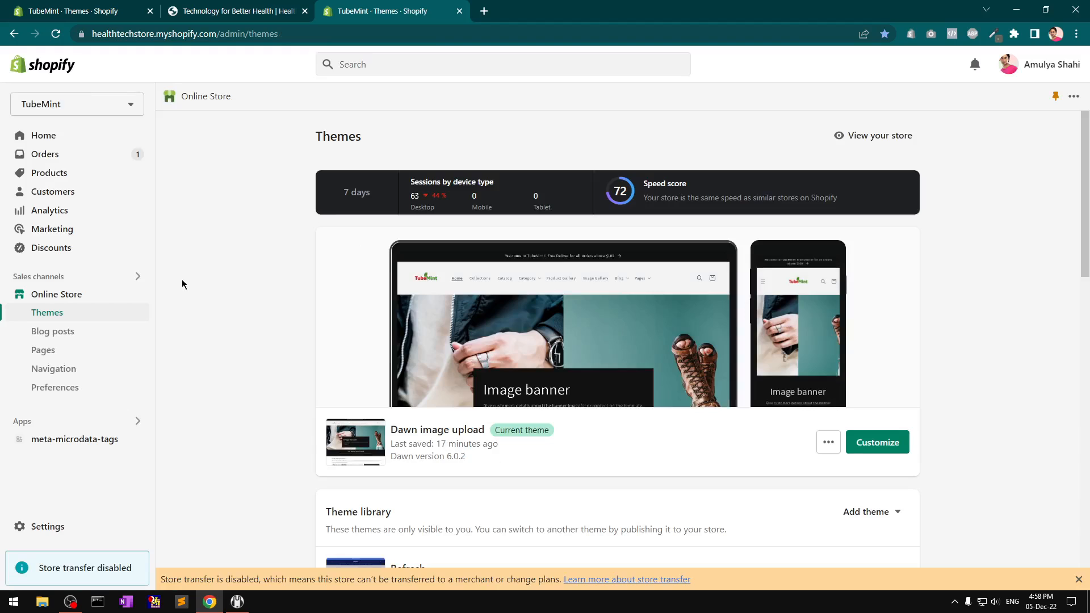
pyautogui.moveTo(260, 325)
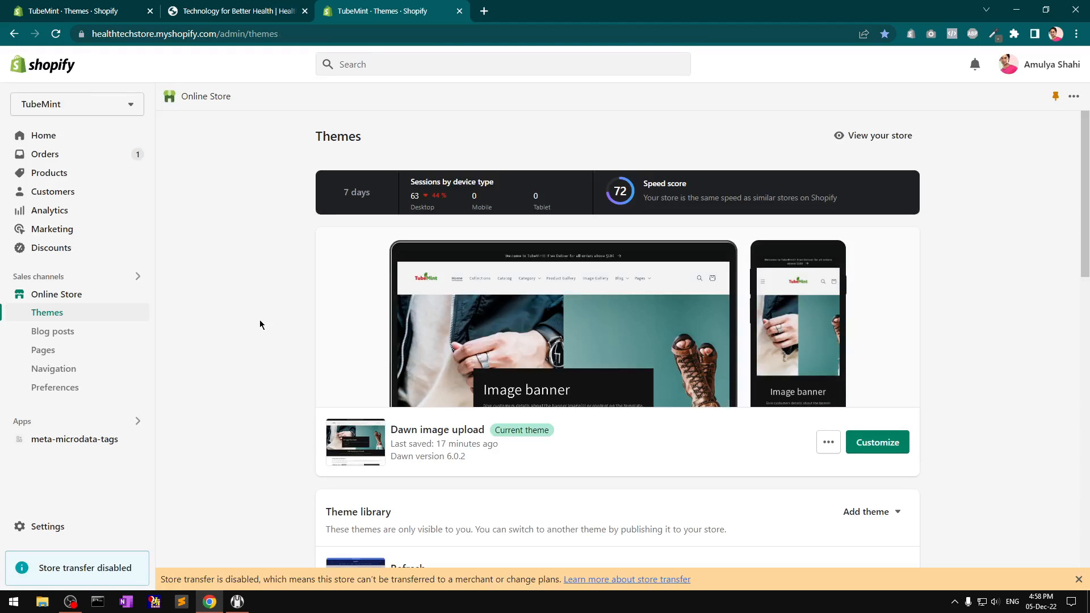
pyautogui.scroll(-3)
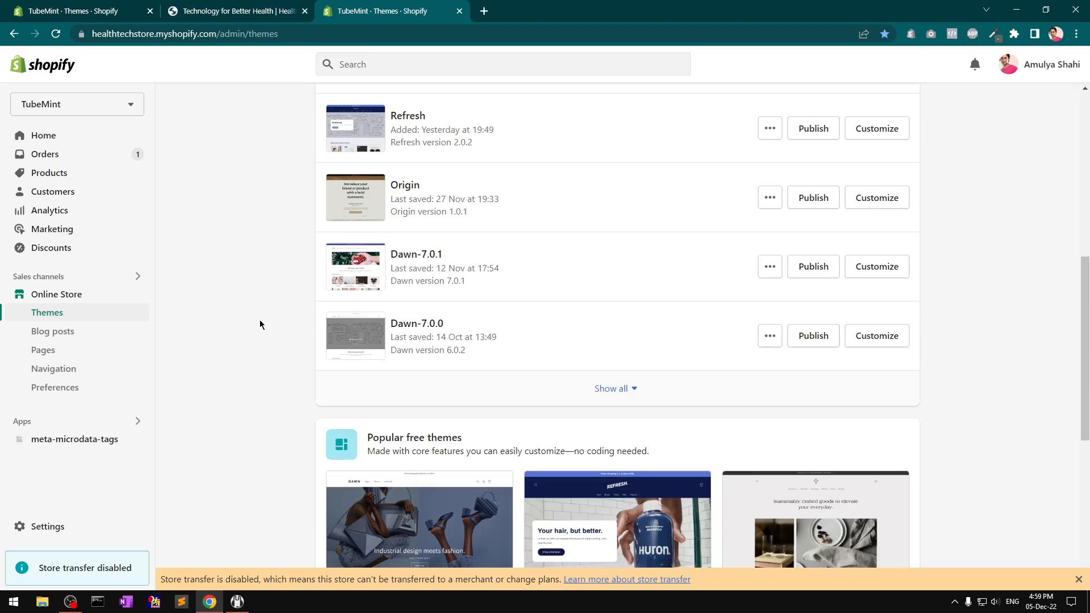
pyautogui.moveTo(528, 303)
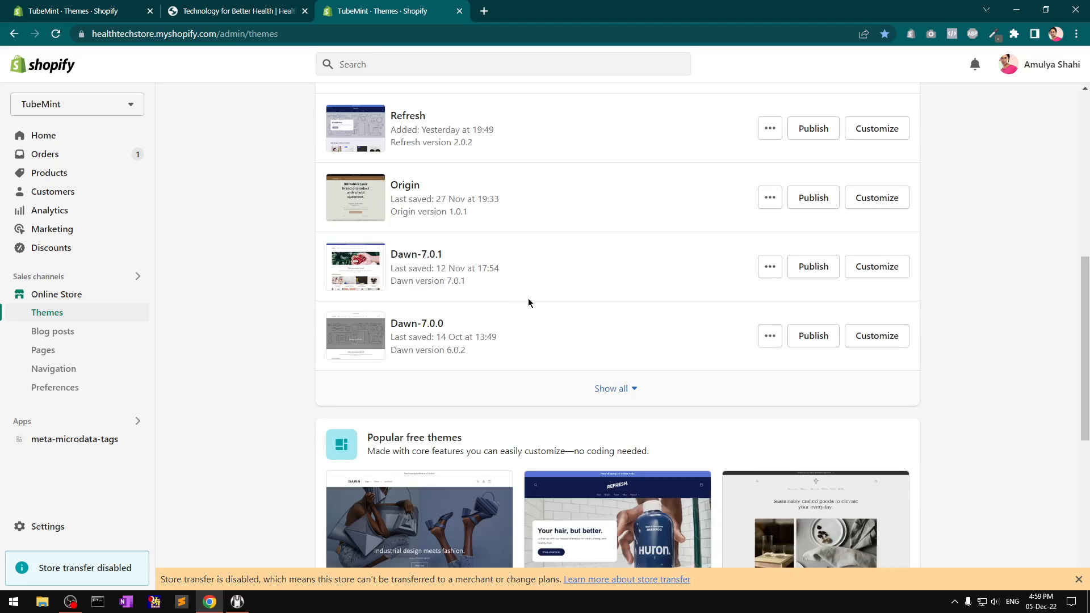
pyautogui.moveTo(812, 266)
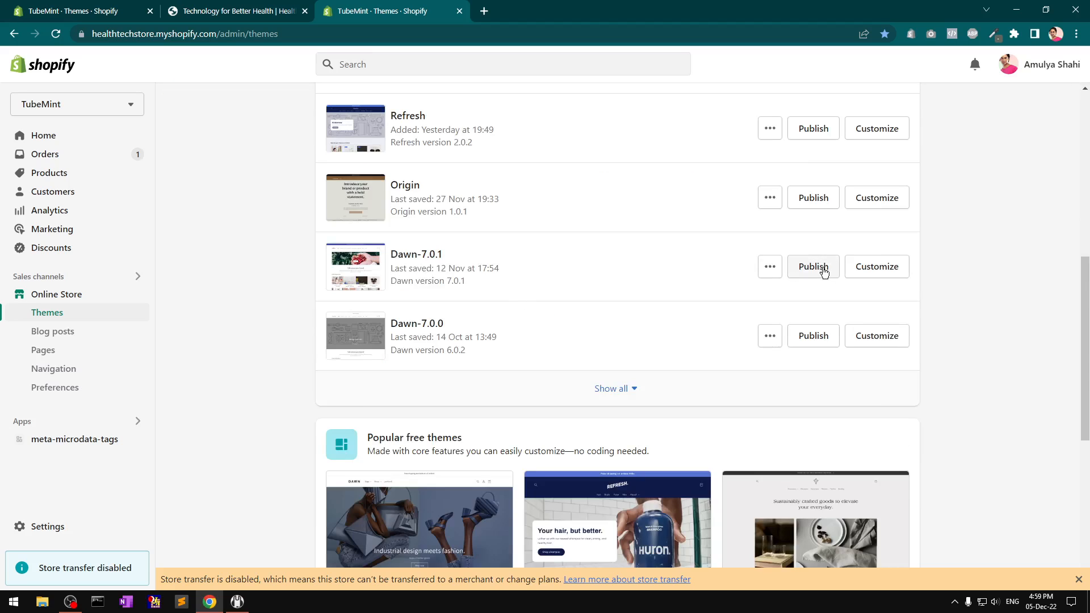
pyautogui.click(812, 266)
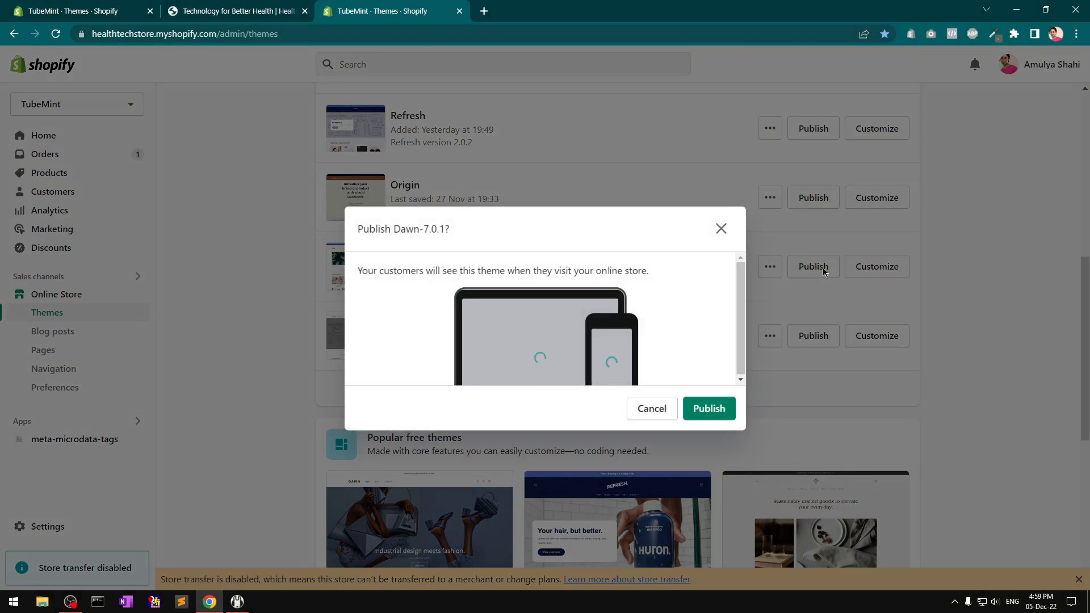
pyautogui.click(708, 408)
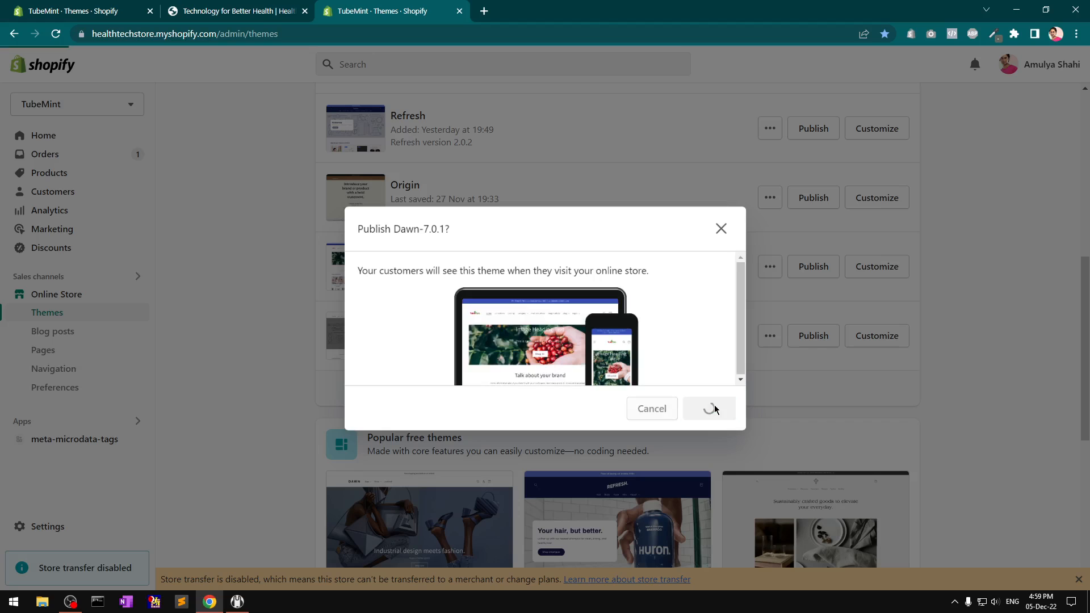
pyautogui.click(709, 408)
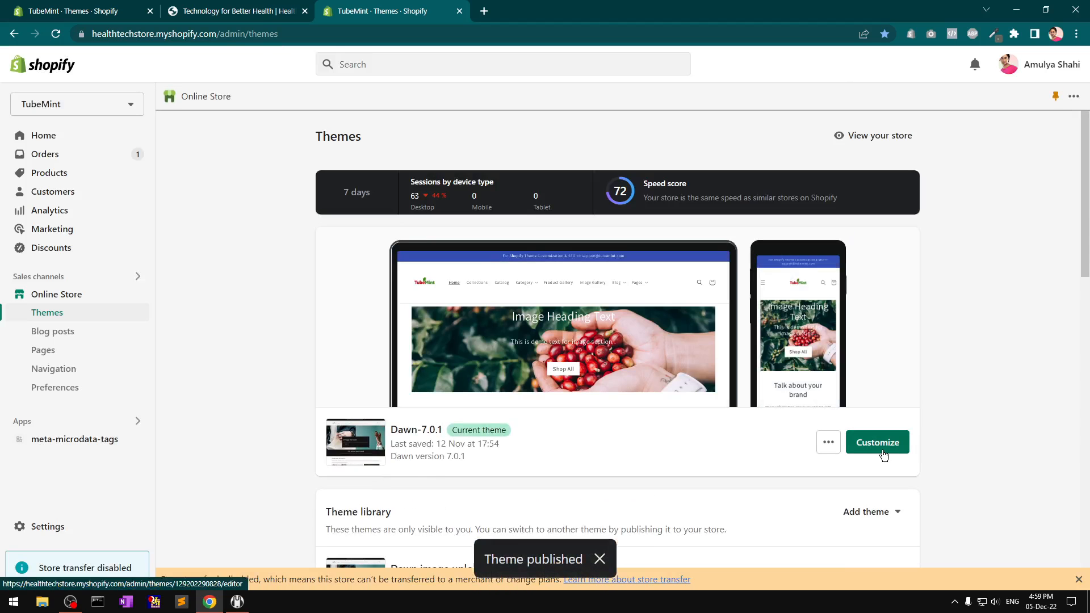
# - Open the live storefront in a new tab and go to its Catalog page
pyautogui.rightClick(880, 135)
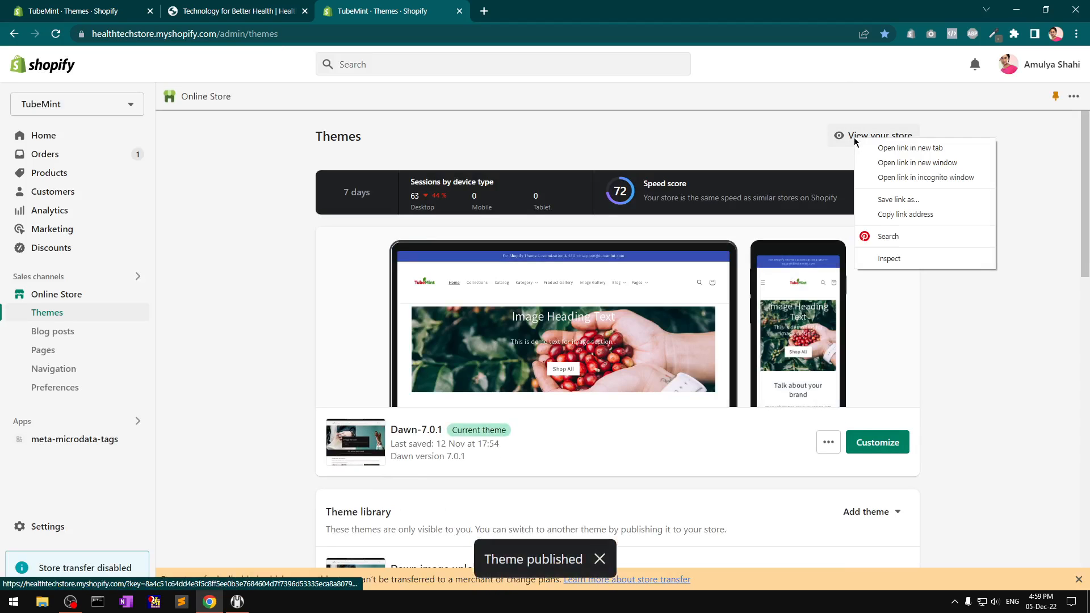
pyautogui.click(910, 148)
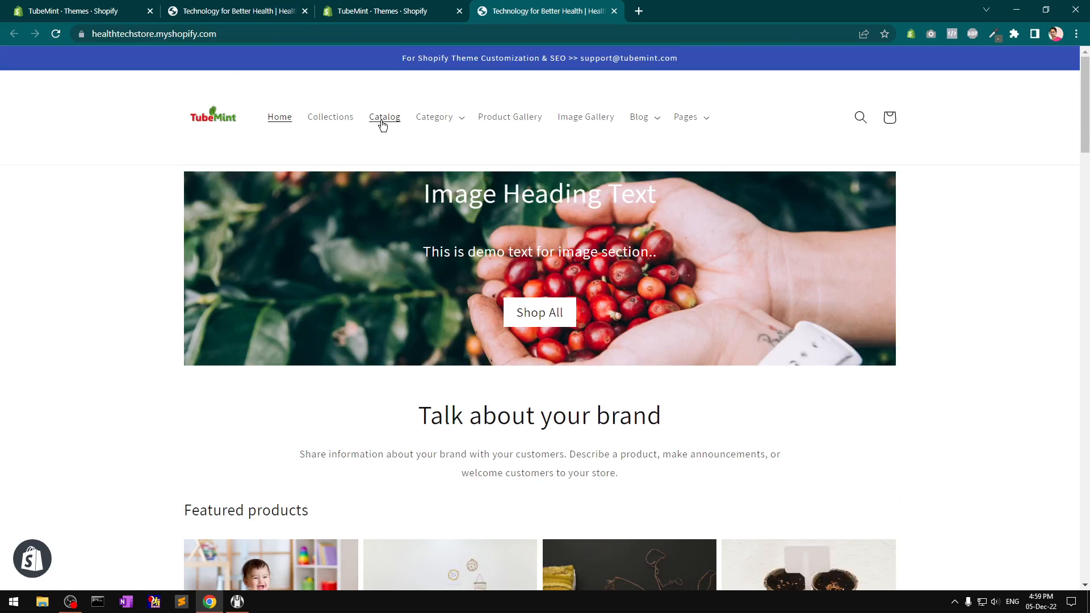
pyautogui.click(385, 117)
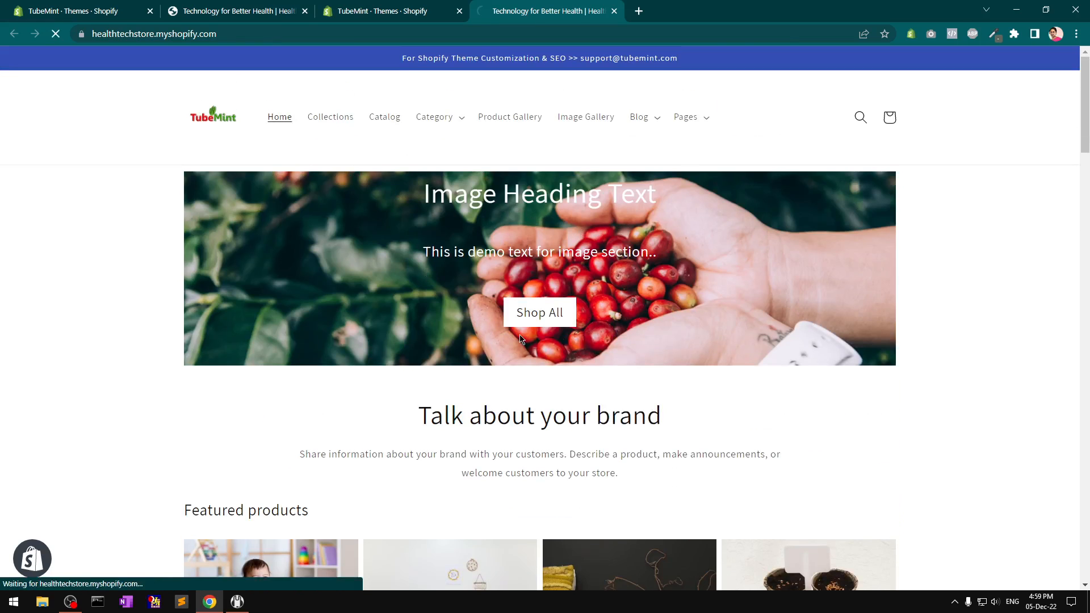
pyautogui.click(384, 117)
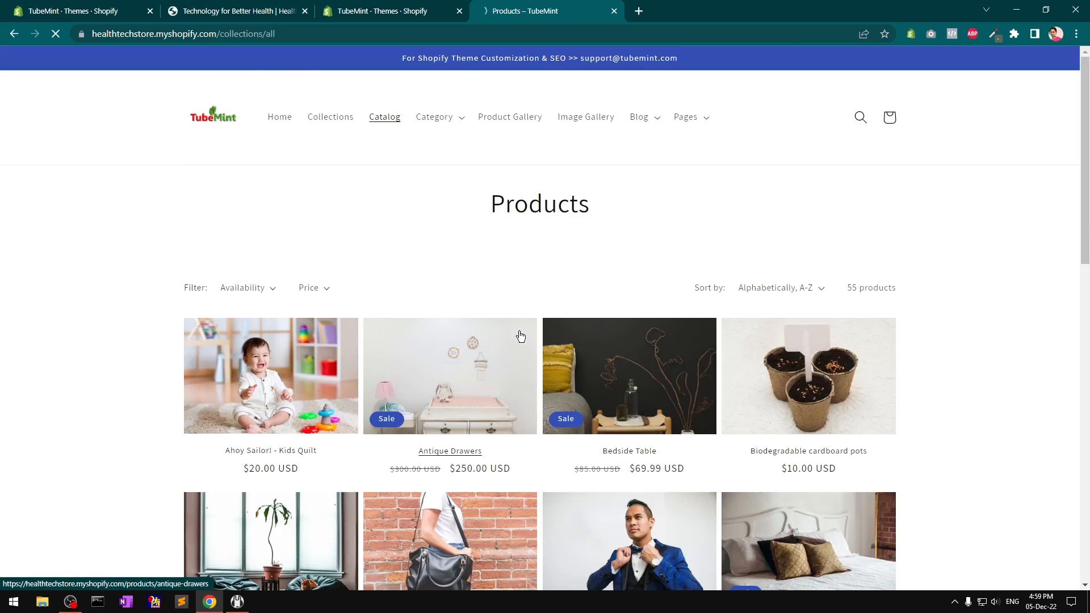
# - Browse the 55-product catalog, open Antique Drawers, then return to the Themes tab
pyautogui.scroll(-3)
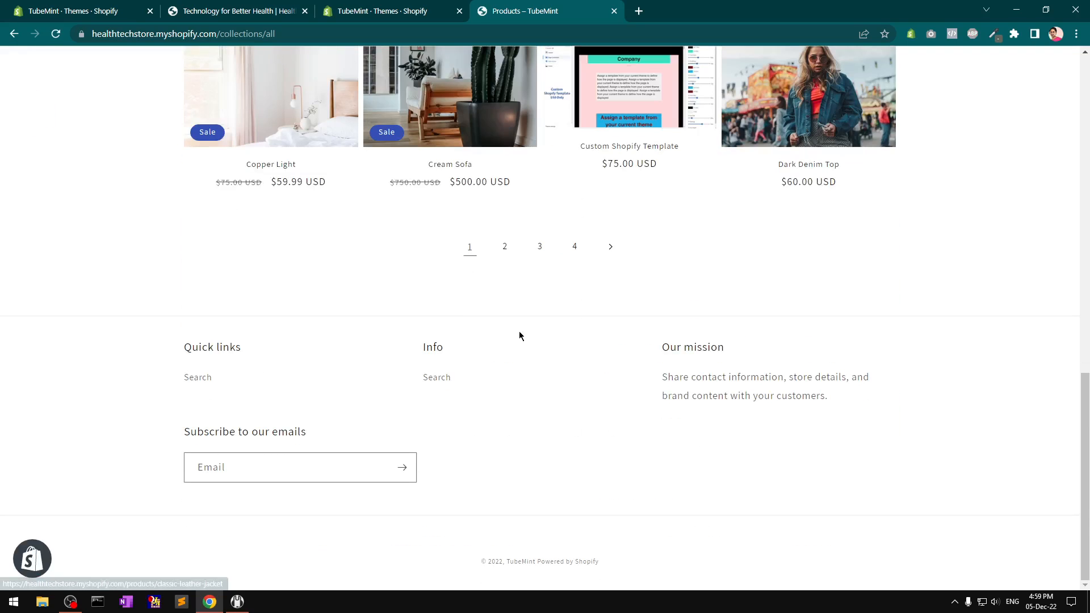
pyautogui.scroll(3)
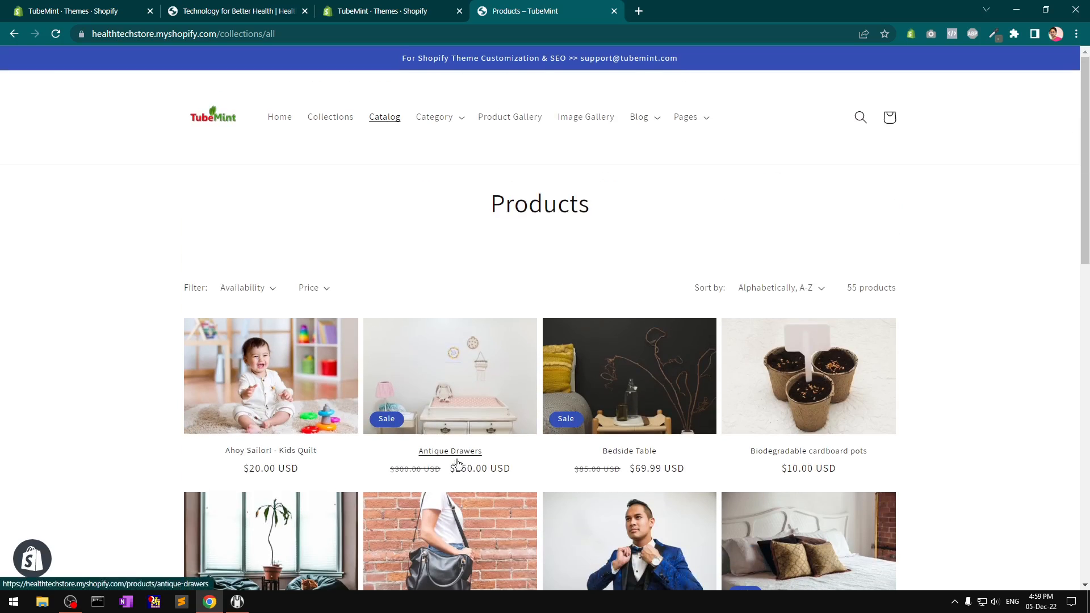
pyautogui.click(449, 450)
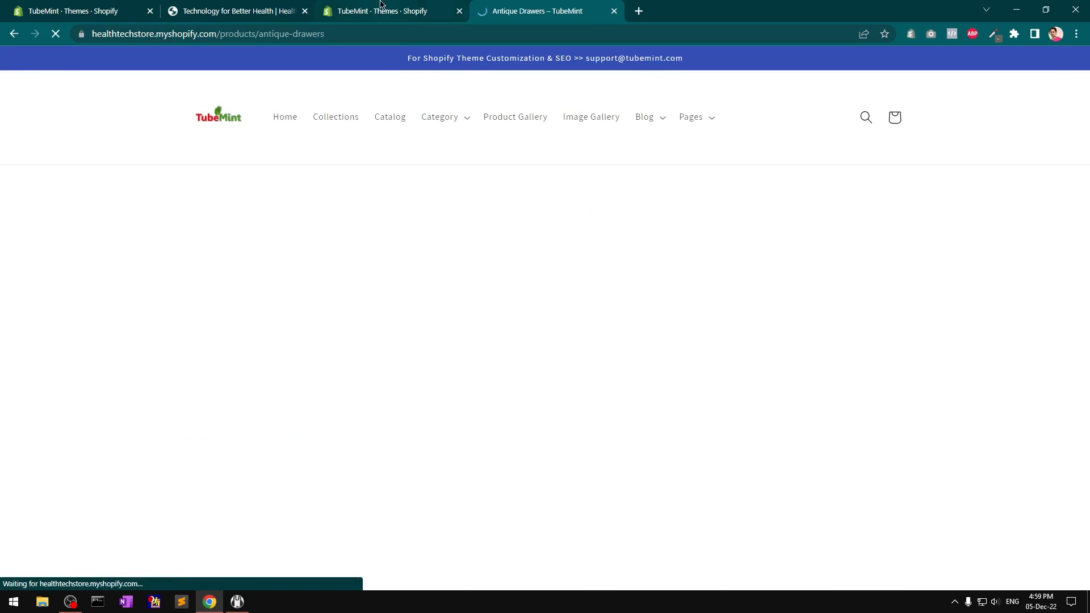
pyautogui.click(382, 12)
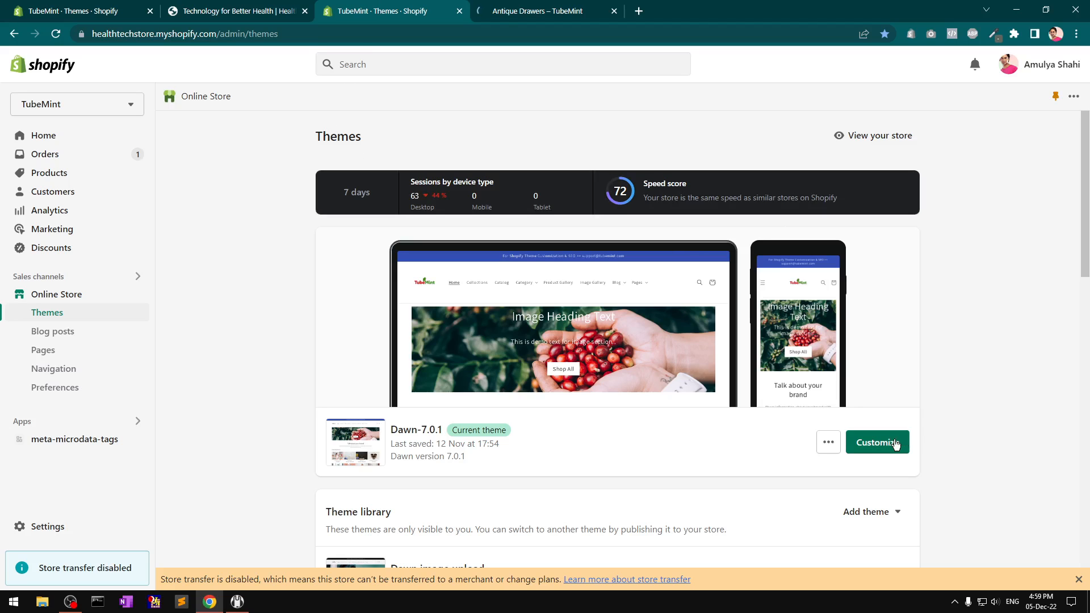
# - Customize Dawn-7.0.1 and preview Collections > Default collection with the Digital Marketing collection
pyautogui.click(877, 442)
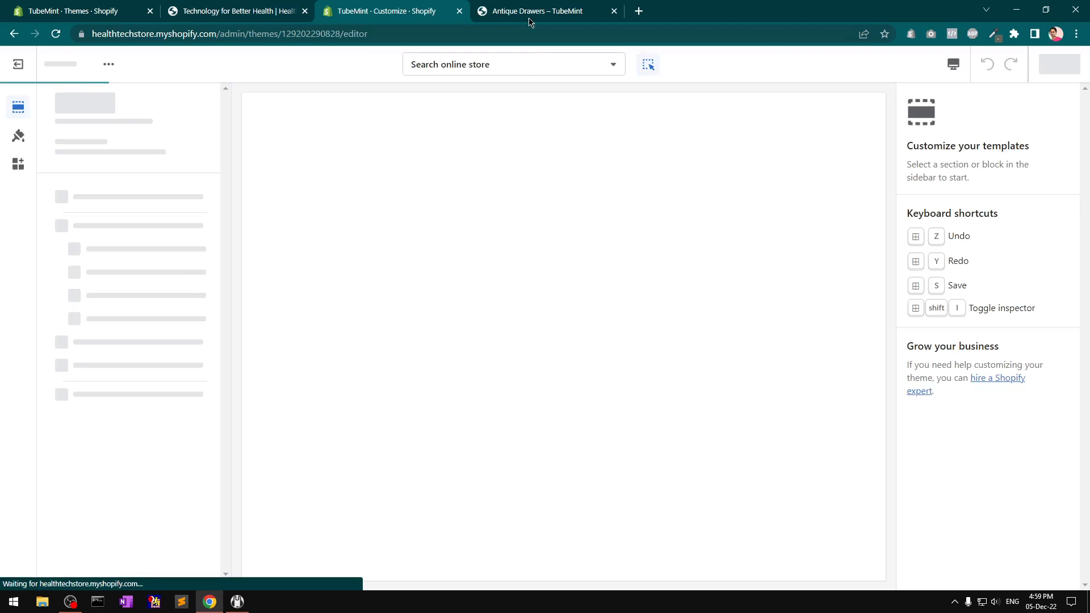
pyautogui.click(546, 10)
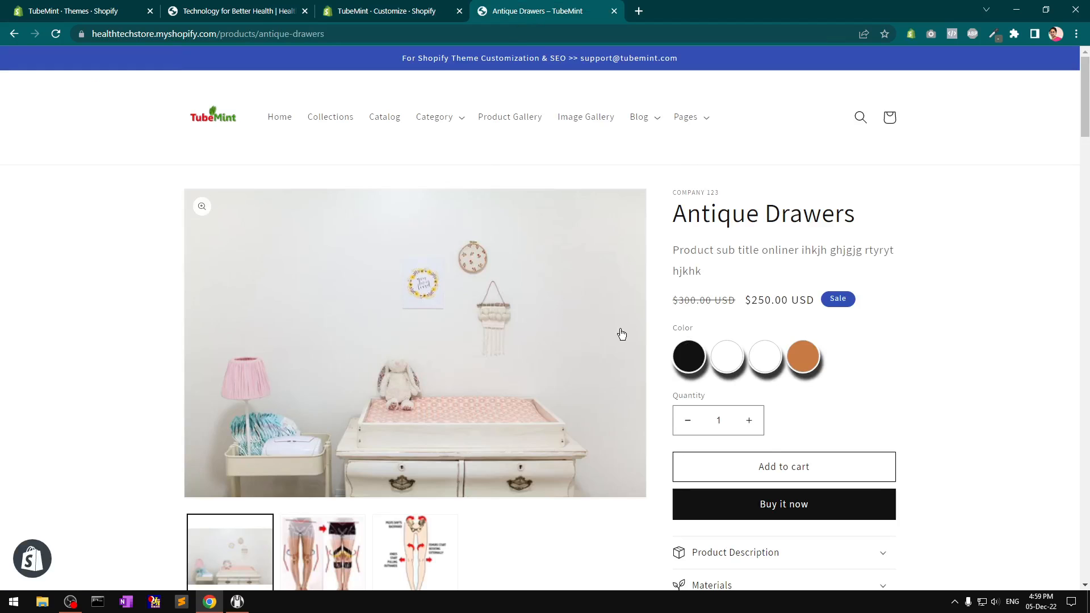
pyautogui.scroll(-3)
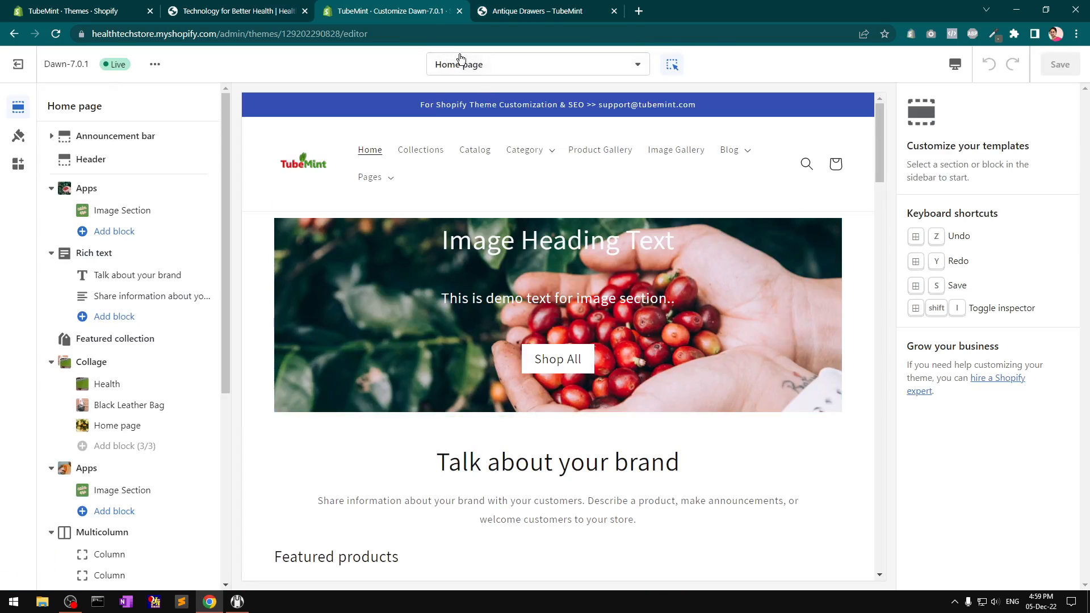
pyautogui.click(537, 65)
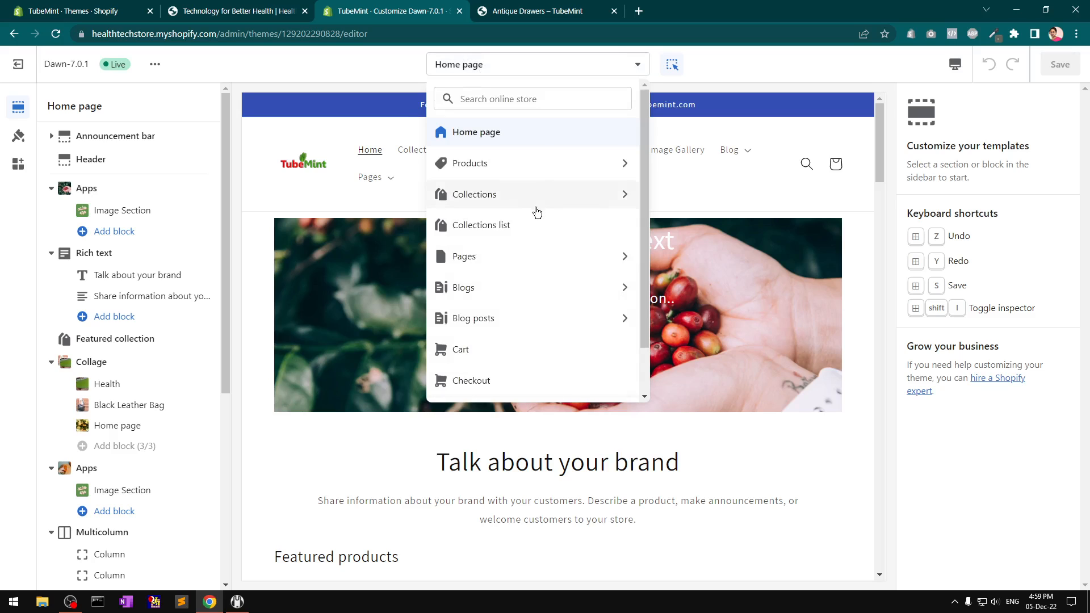
pyautogui.moveTo(503, 199)
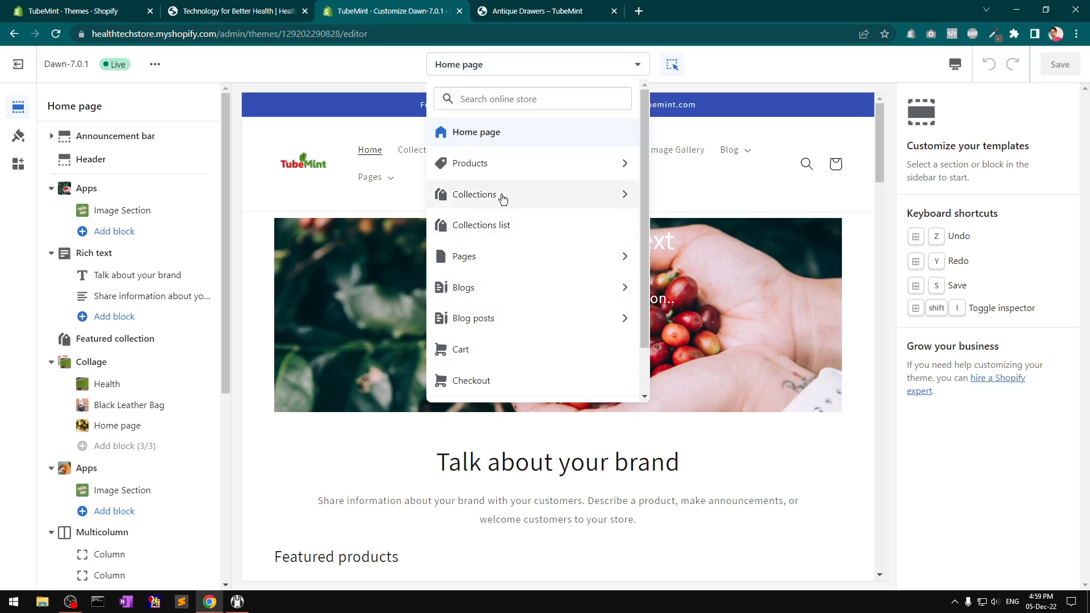
pyautogui.click(474, 195)
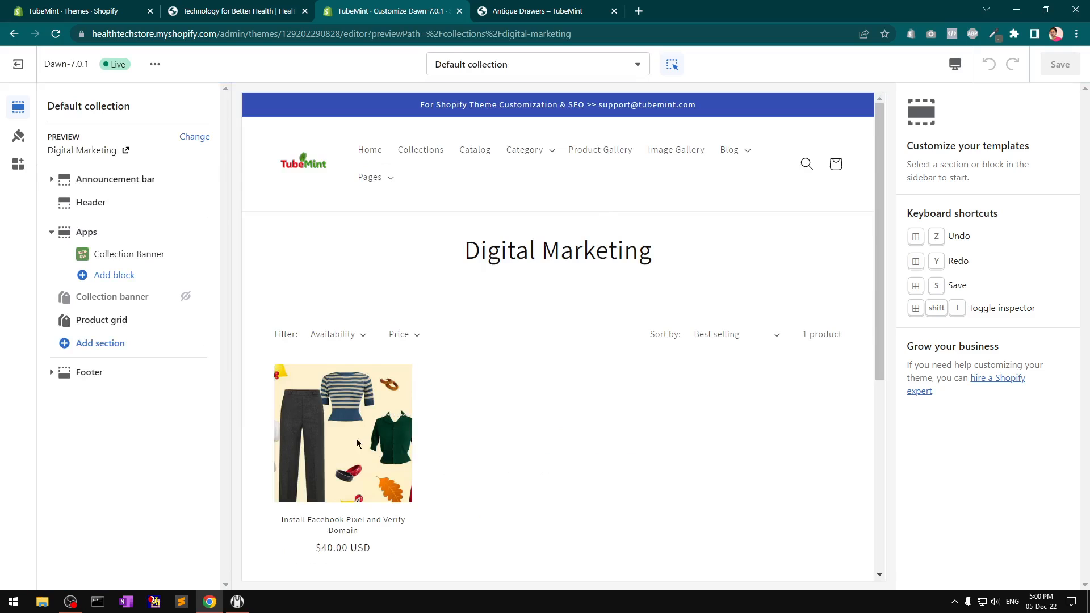
# - Tick 'Enable quick add button' in the Default collection's Product grid settings
pyautogui.click(101, 319)
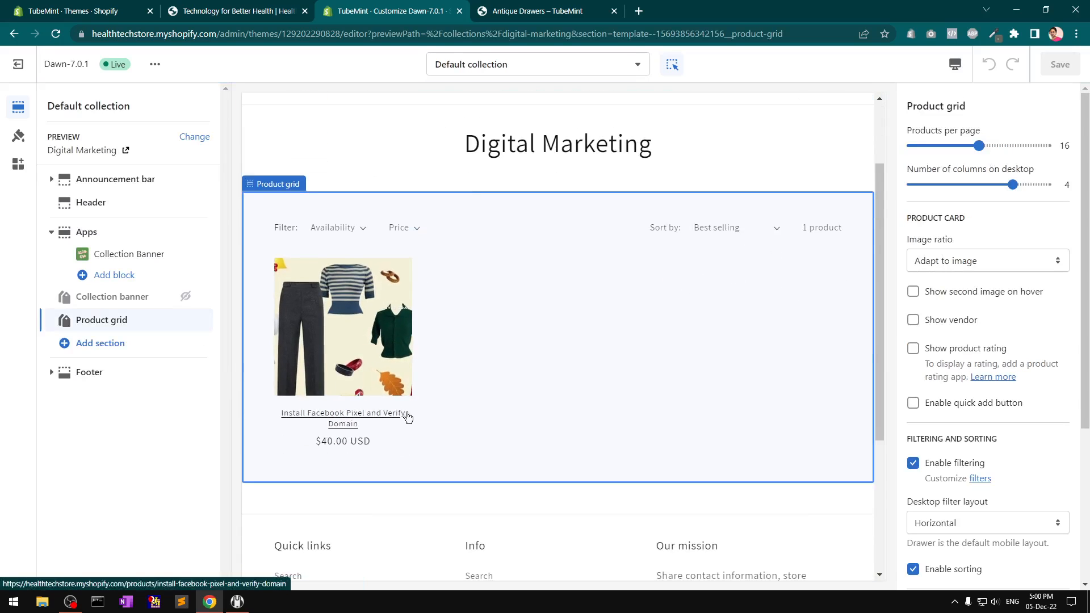
pyautogui.moveTo(587, 388)
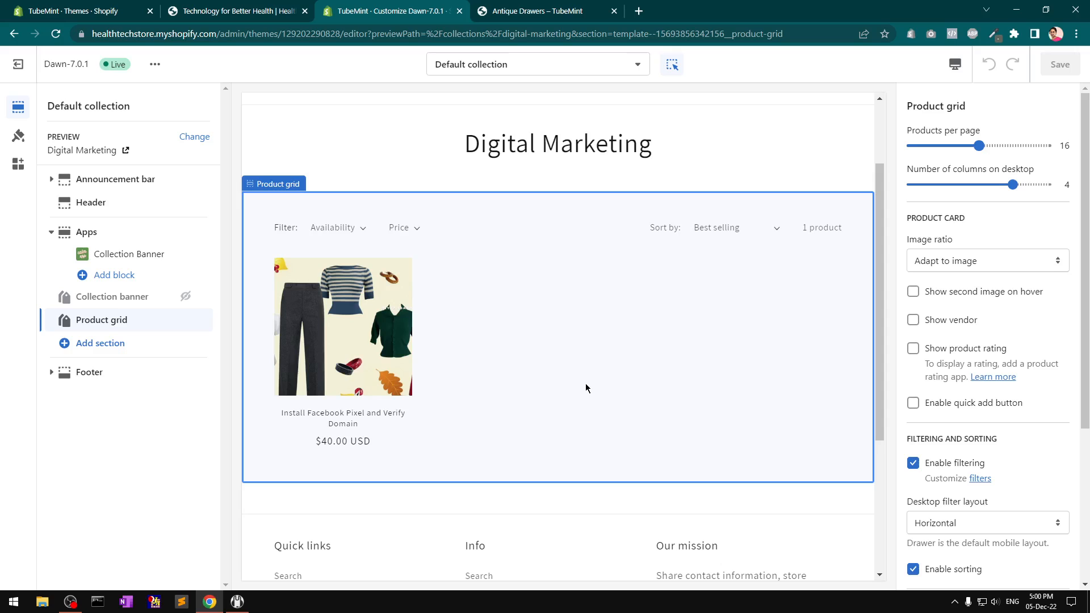
pyautogui.moveTo(951, 409)
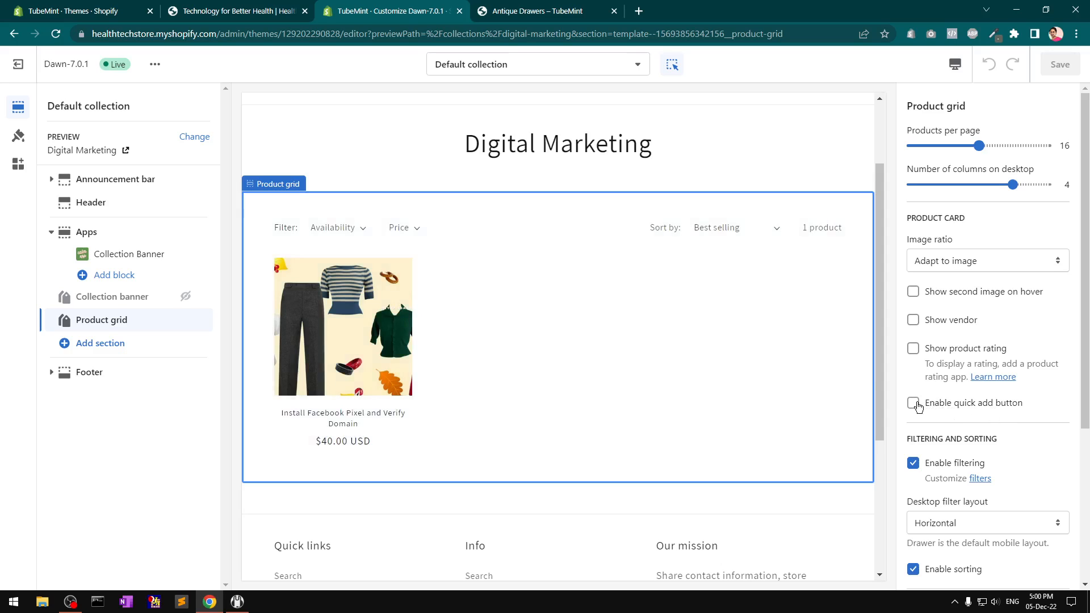
pyautogui.click(914, 403)
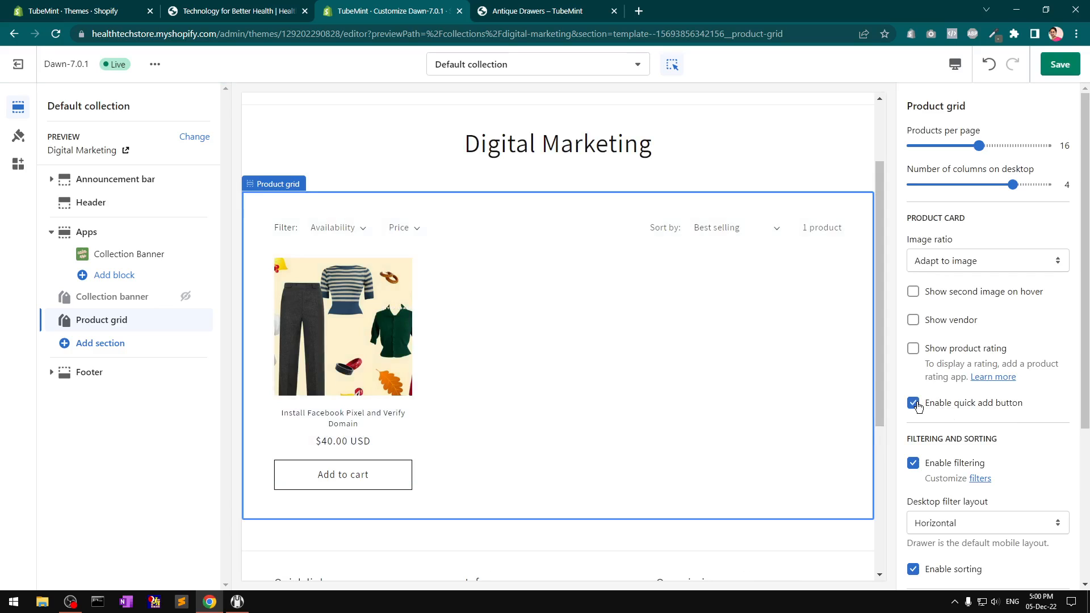
pyautogui.click(913, 402)
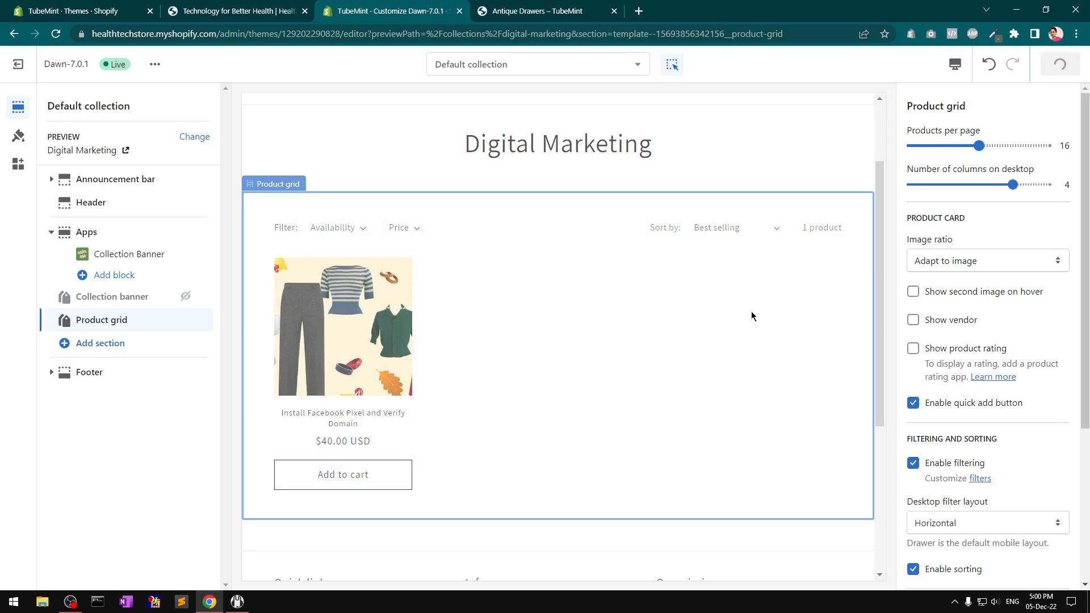
# - Preview the all-products collection, try quick add on Ahoy Sailor quilt, then view the storefront
pyautogui.click(1060, 64)
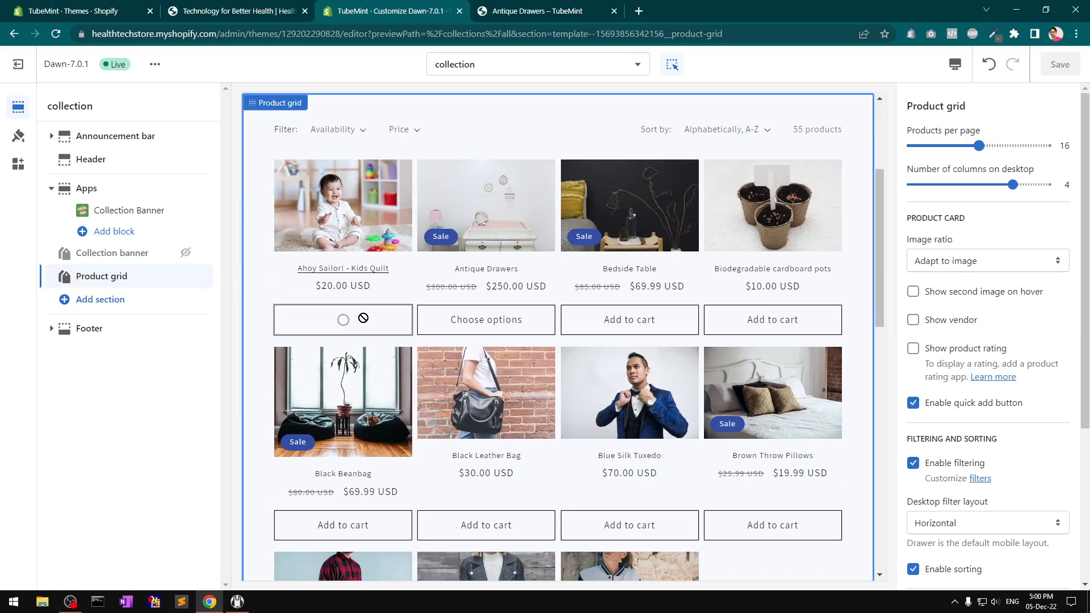
pyautogui.click(343, 319)
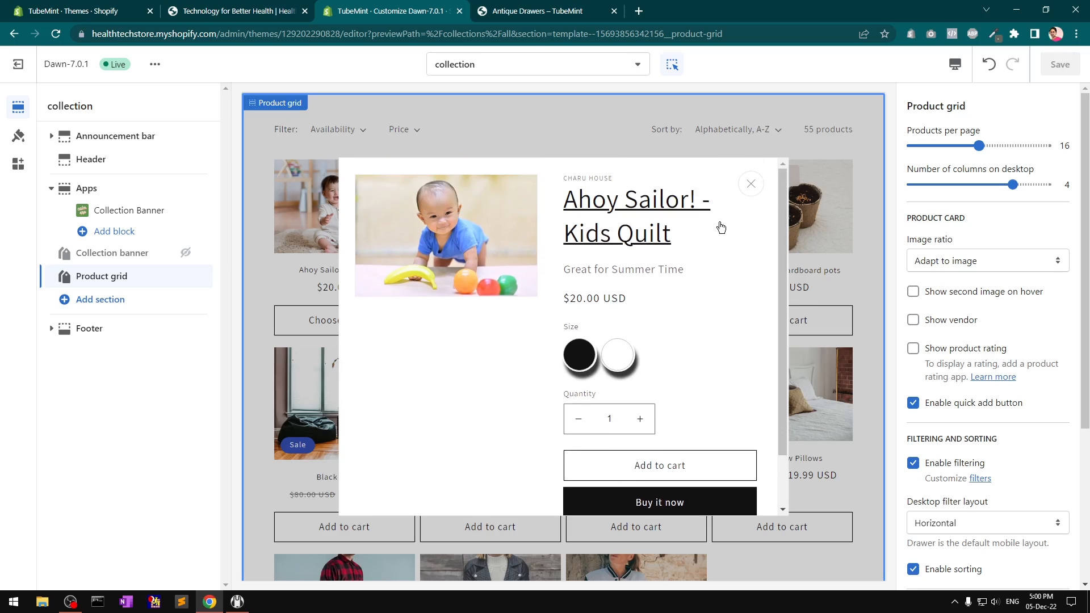
pyautogui.click(546, 10)
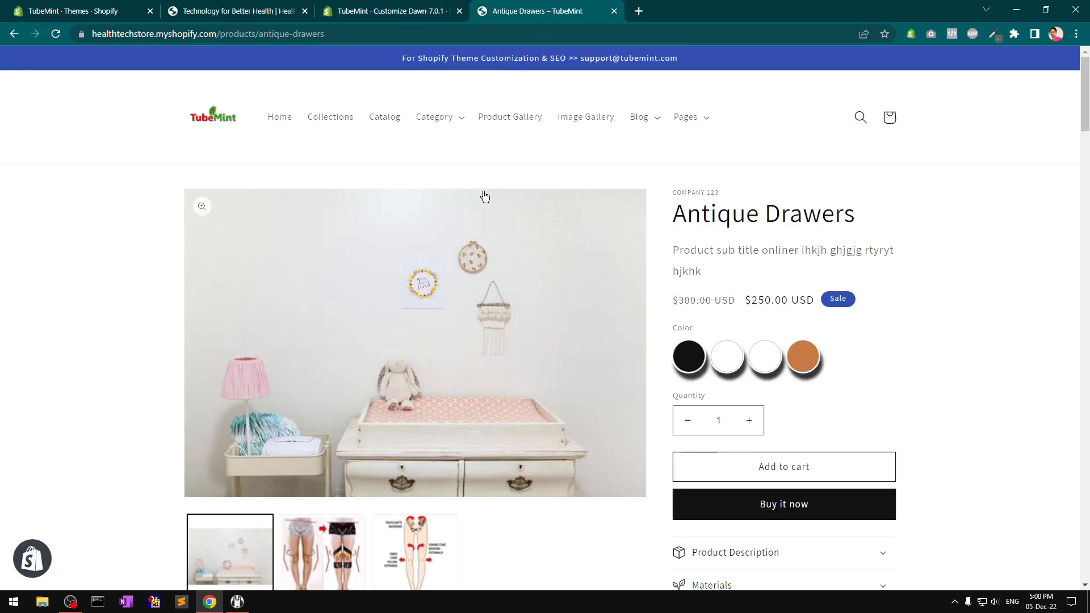
# - Reload the storefront, open Catalog, and open quick add for Antique Drawers
pyautogui.click(56, 33)
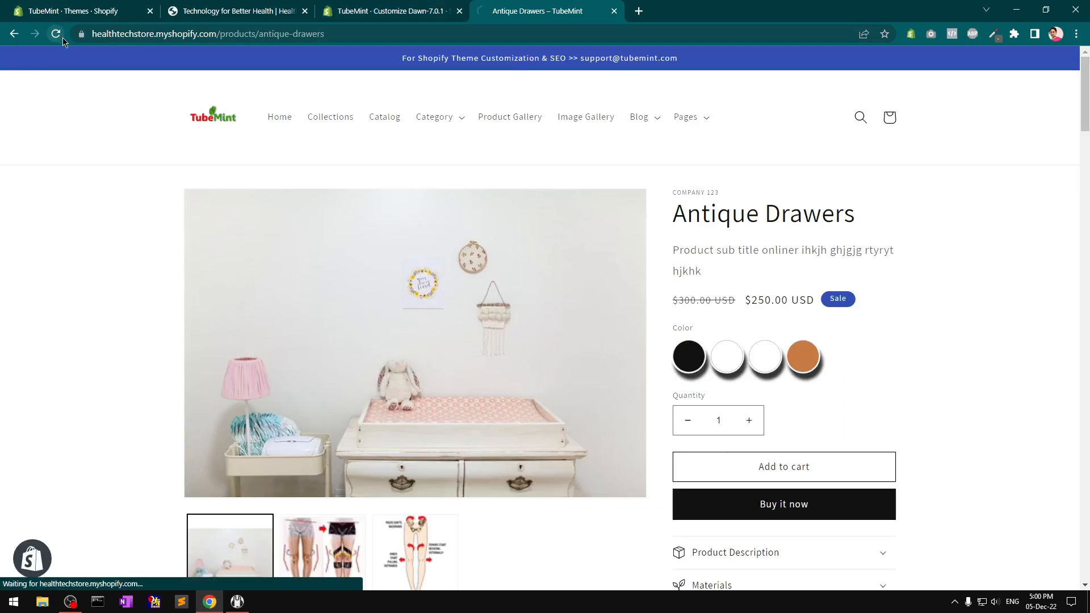
pyautogui.click(384, 117)
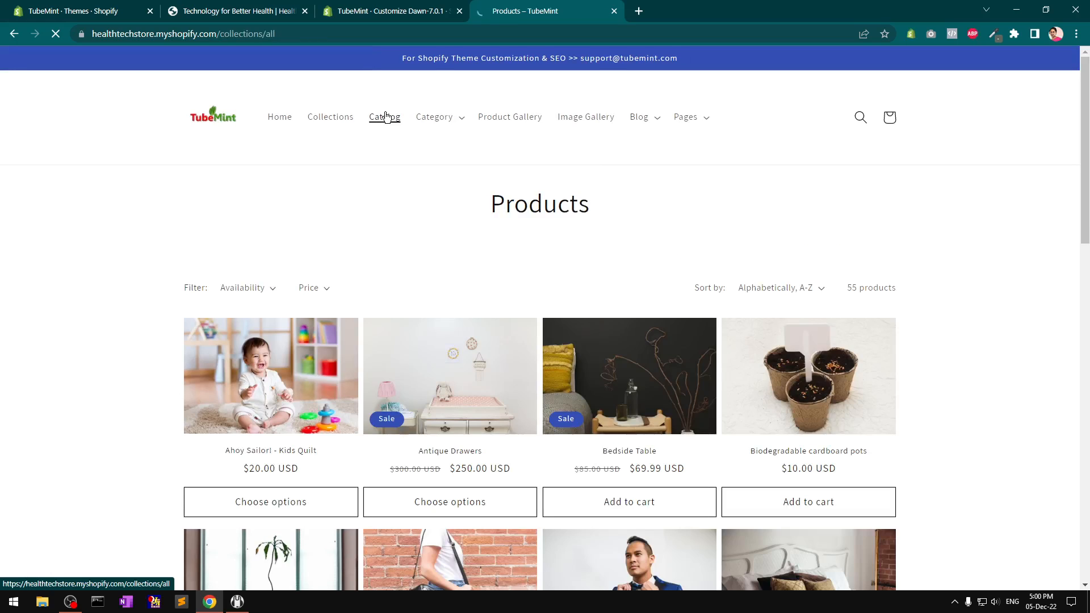
pyautogui.click(450, 502)
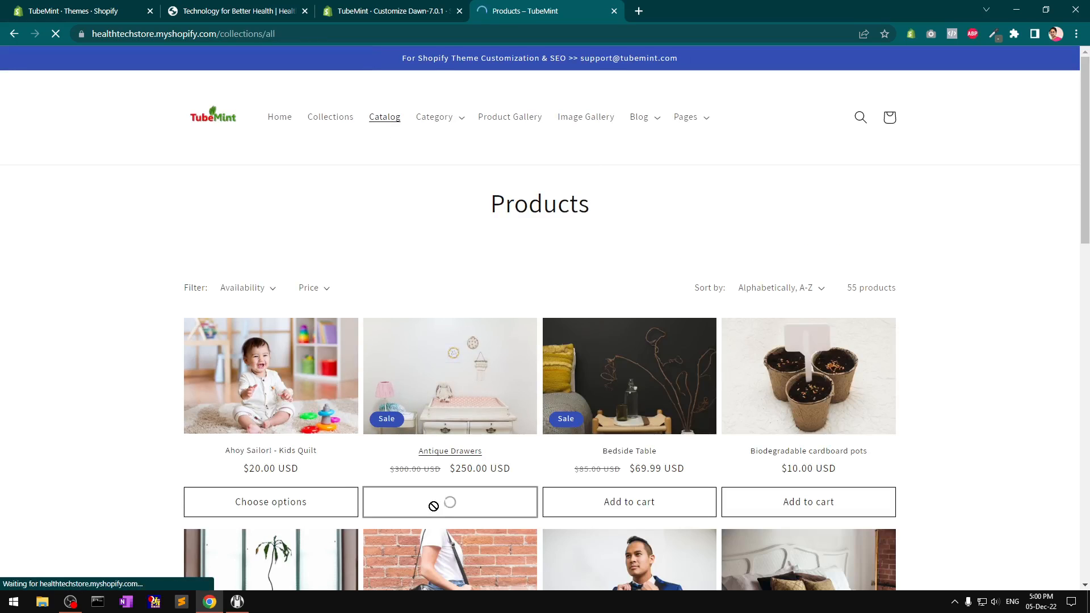
pyautogui.click(450, 502)
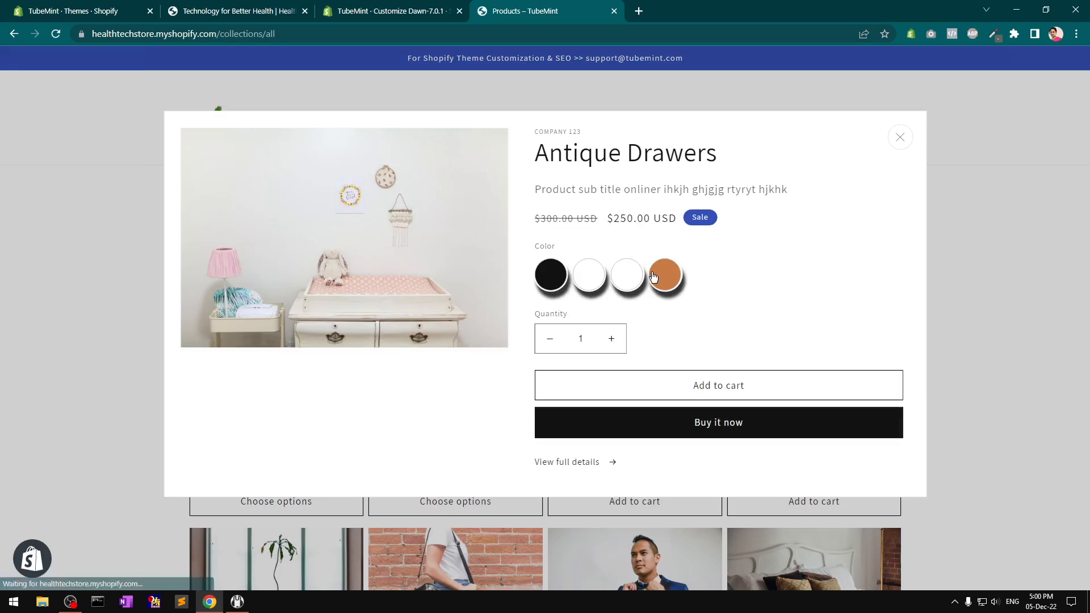
# - Add brown Antique Drawers ($250) to the cart and close the cart drawer
pyautogui.click(589, 275)
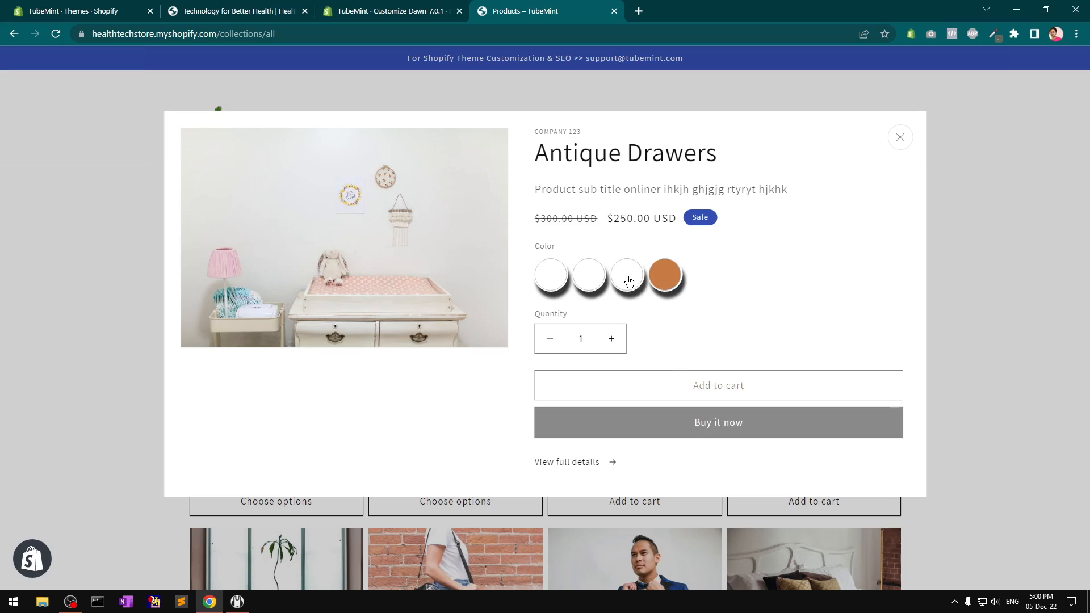
pyautogui.click(627, 274)
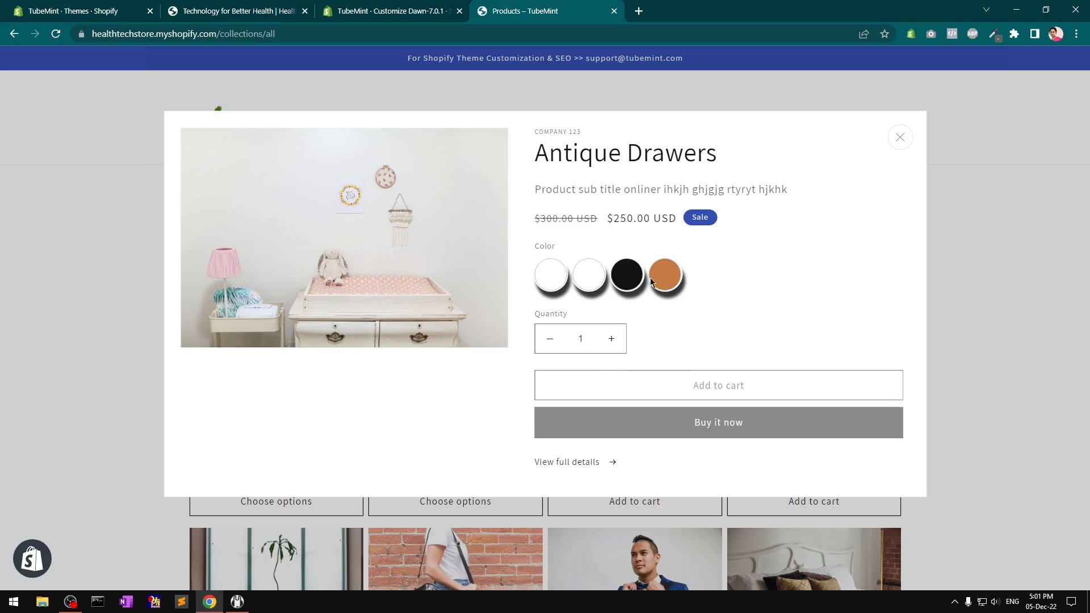
pyautogui.click(626, 274)
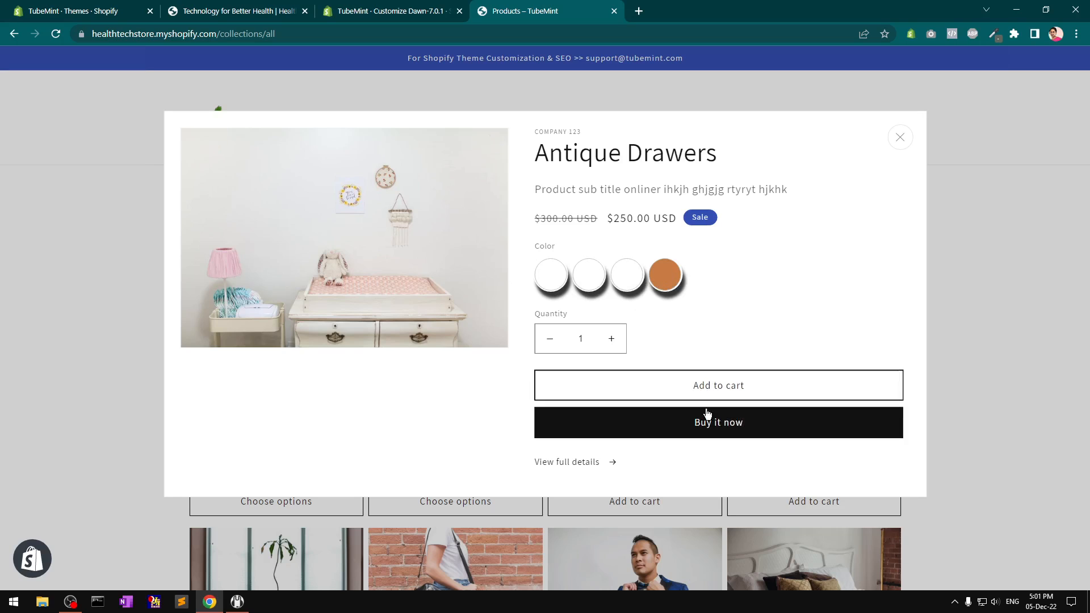
pyautogui.click(718, 385)
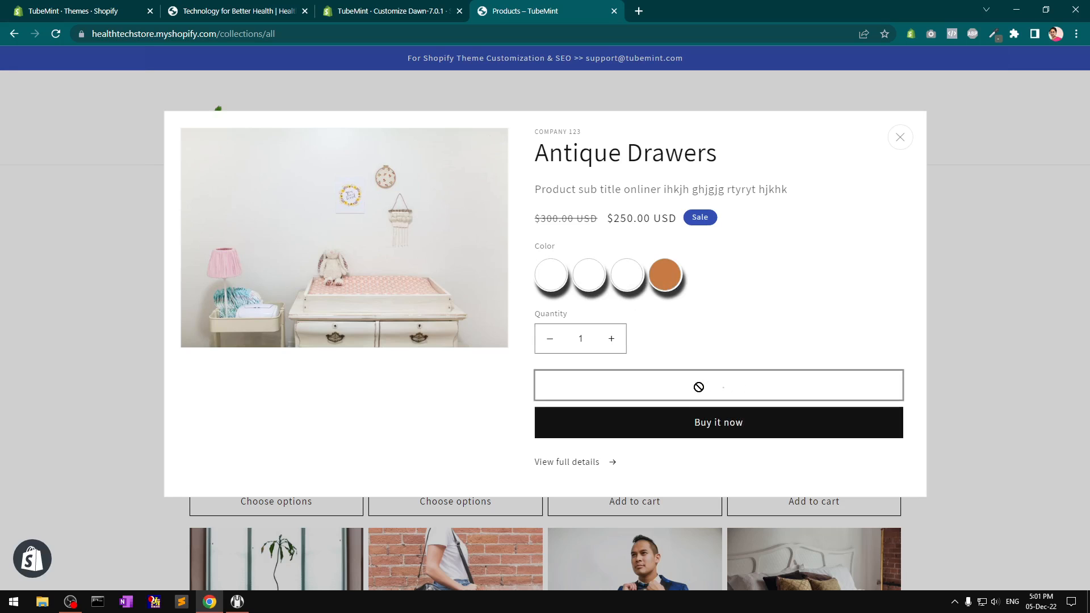
pyautogui.click(718, 385)
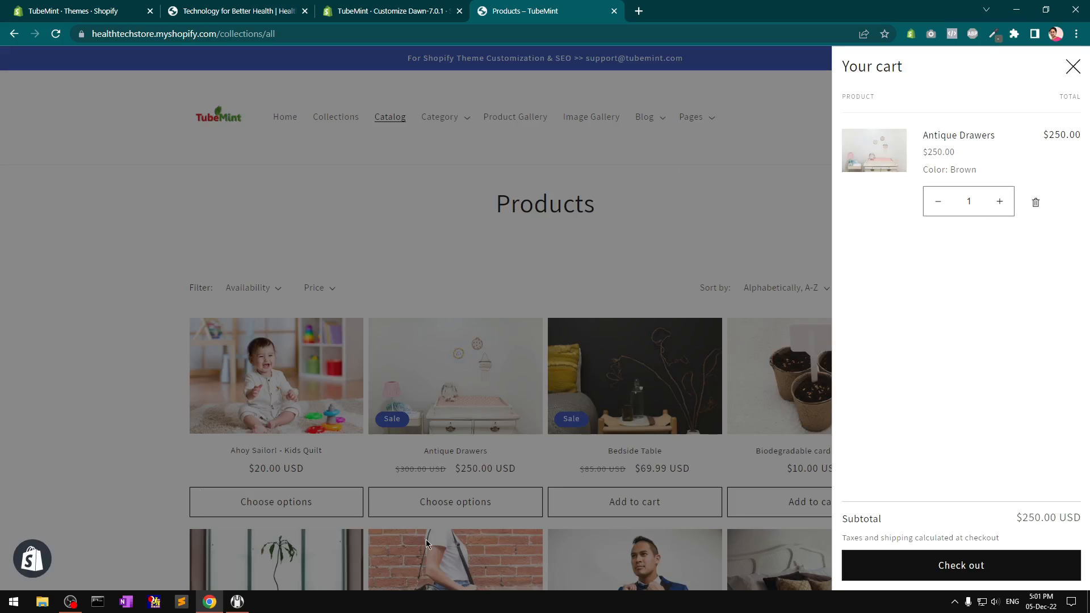
pyautogui.moveTo(648, 487)
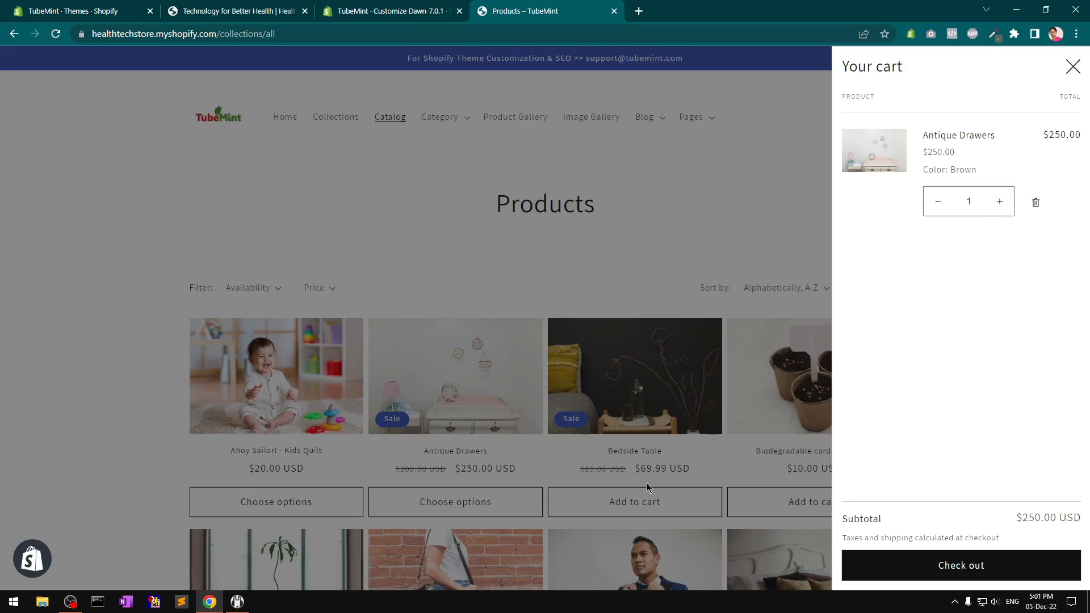
pyautogui.moveTo(1014, 84)
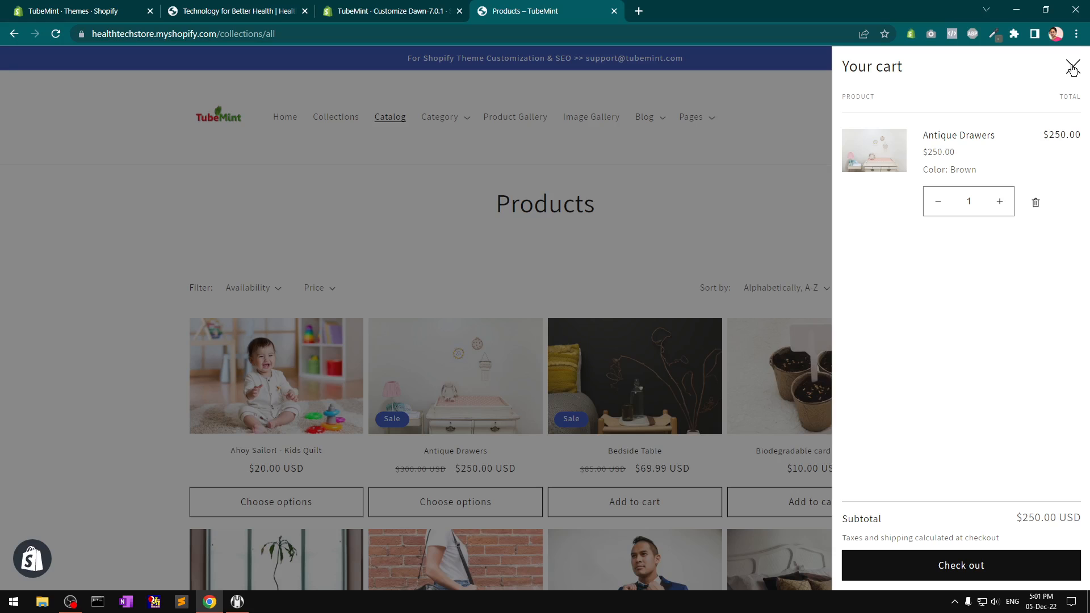
pyautogui.click(1074, 65)
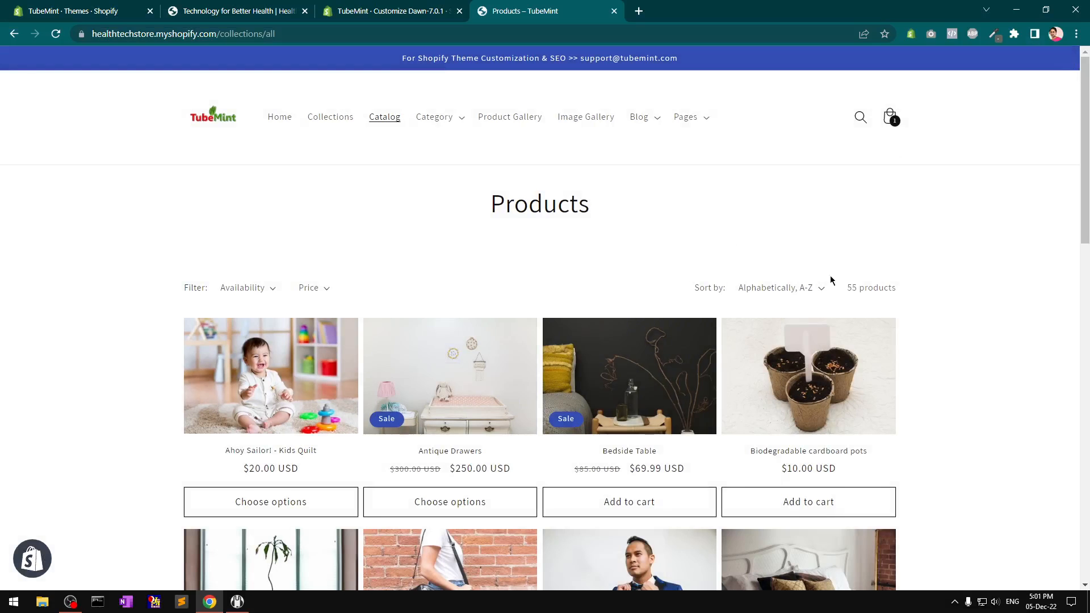
pyautogui.scroll(-3)
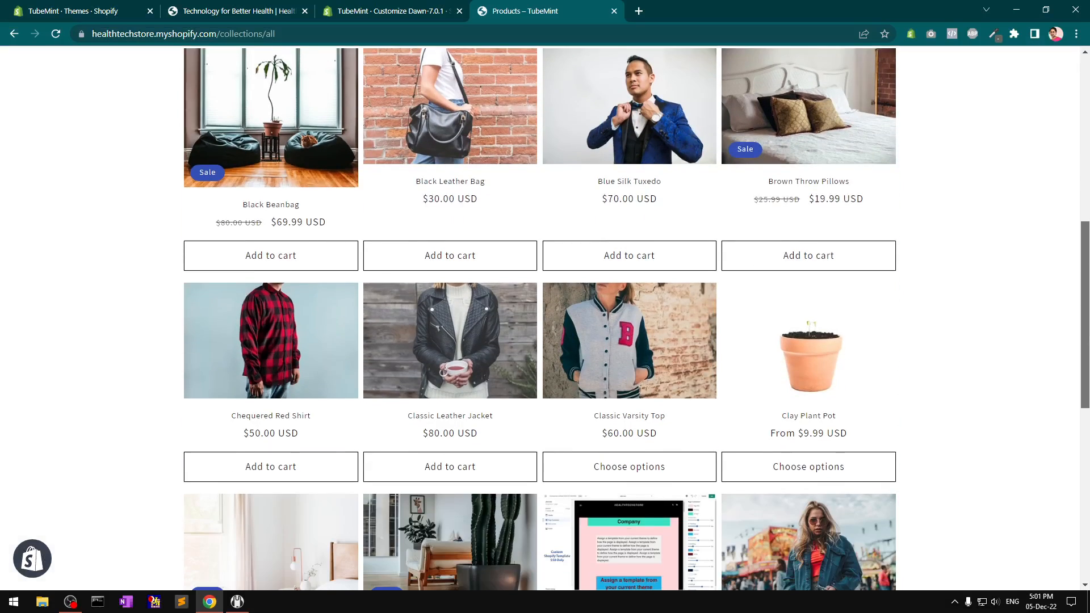
pyautogui.scroll(-3)
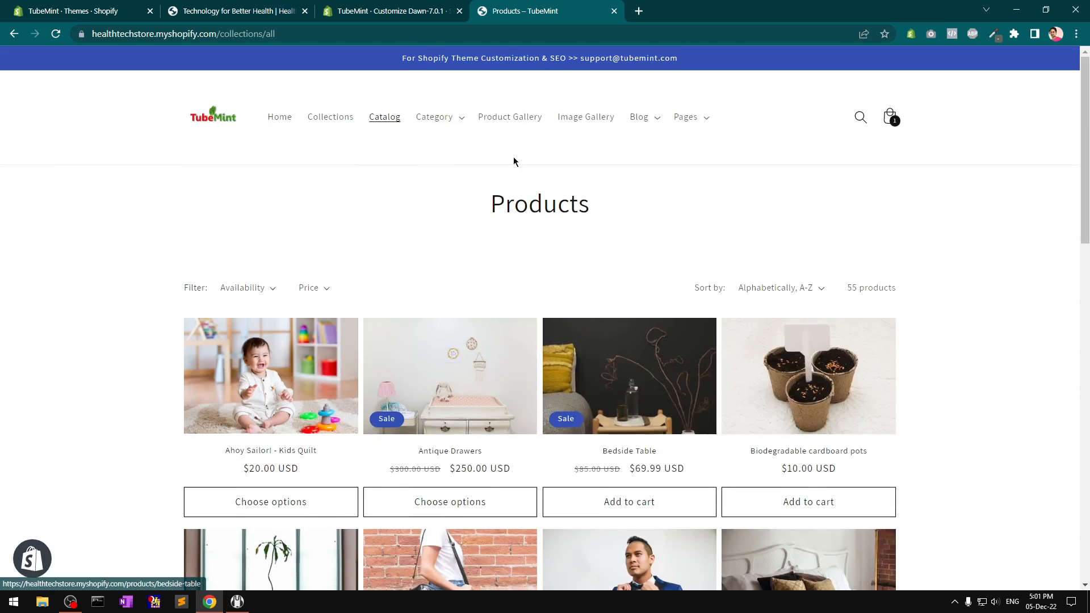
# - Open the Health collection and scroll its four products with quick add buttons
pyautogui.click(330, 117)
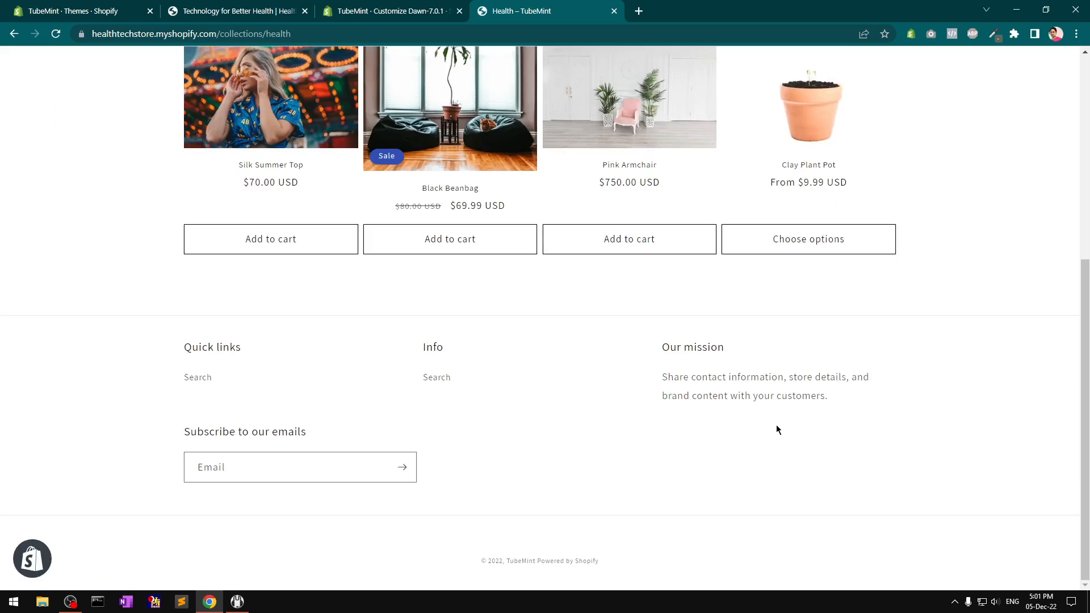
pyautogui.moveTo(550, 410)
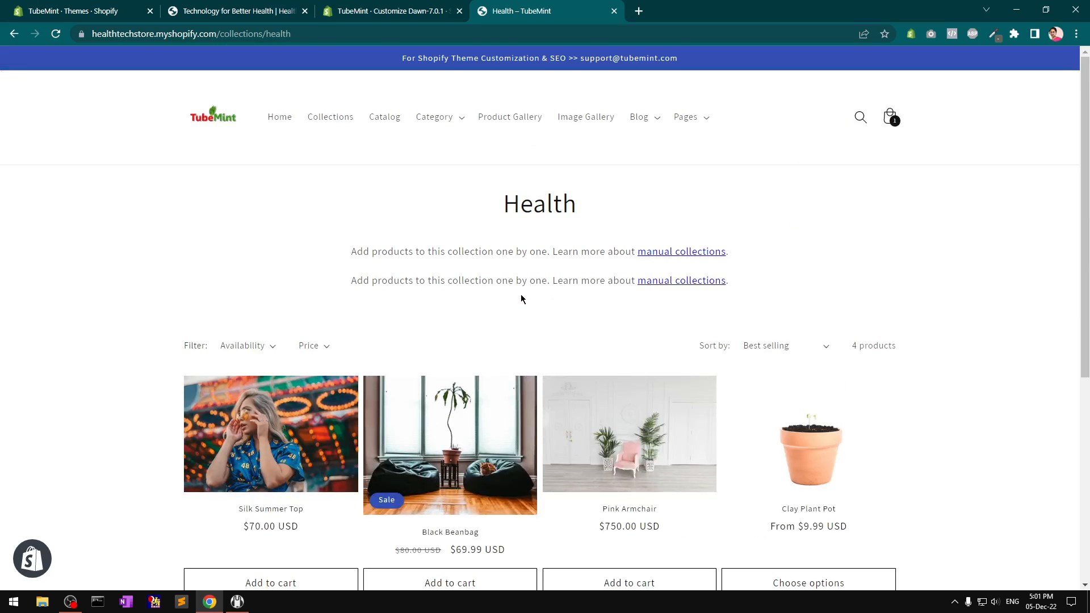
pyautogui.scroll(-3)
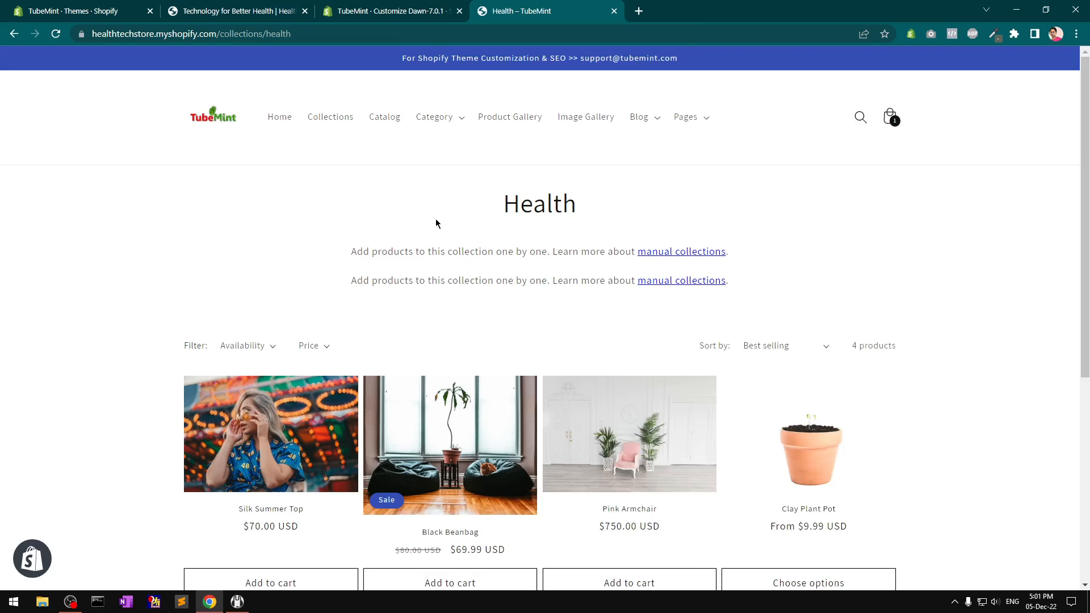
pyautogui.moveTo(510, 117)
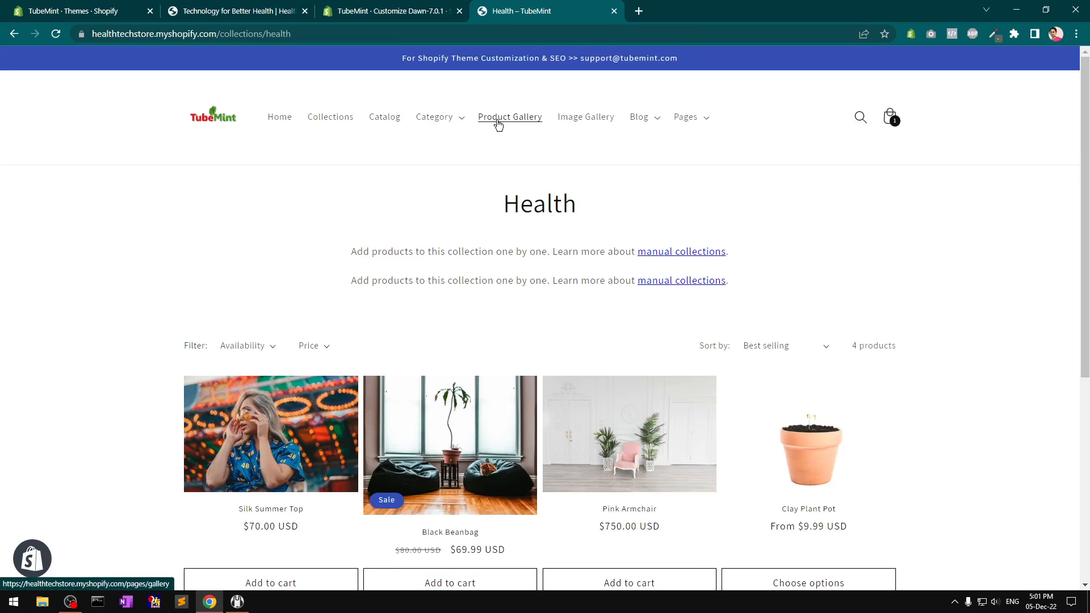
pyautogui.moveTo(279, 117)
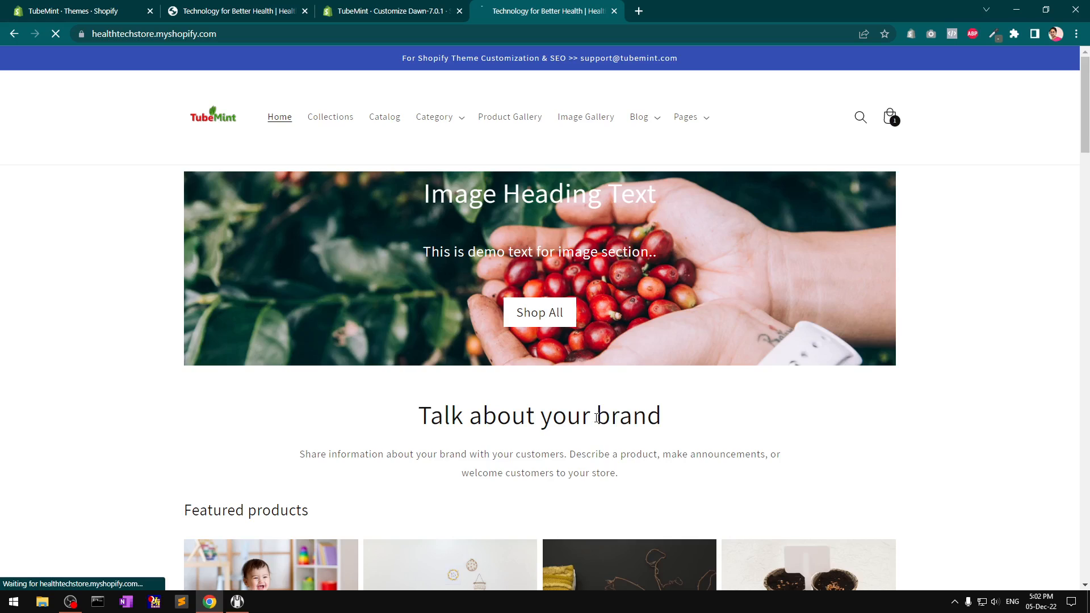
# - Go to the home page and scroll to the Featured collection's Add to cart cards
pyautogui.scroll(-3)
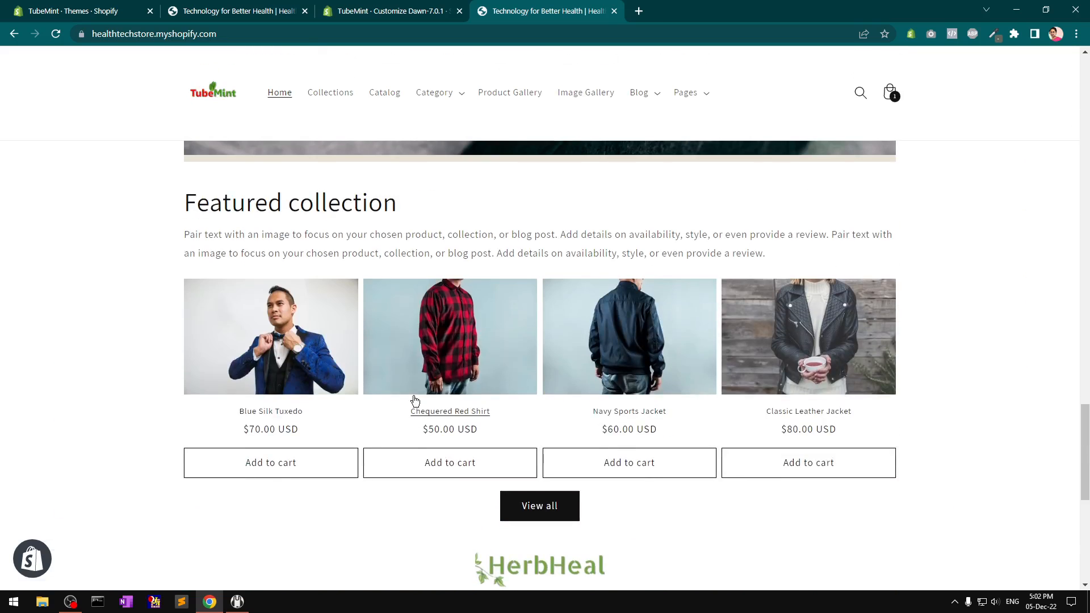
pyautogui.doubleClick(289, 202)
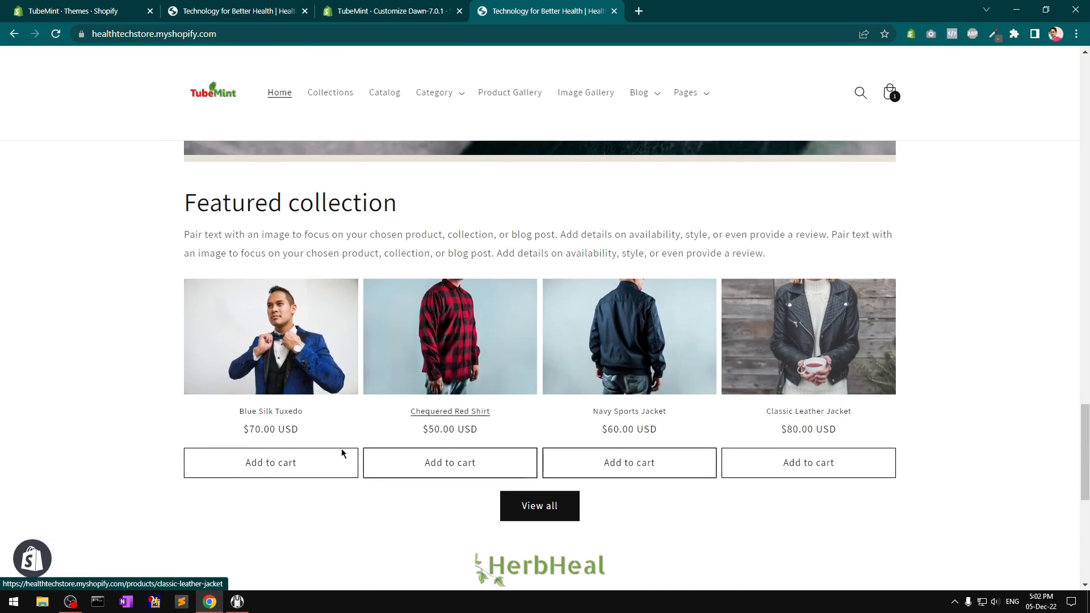
pyautogui.scroll(-3)
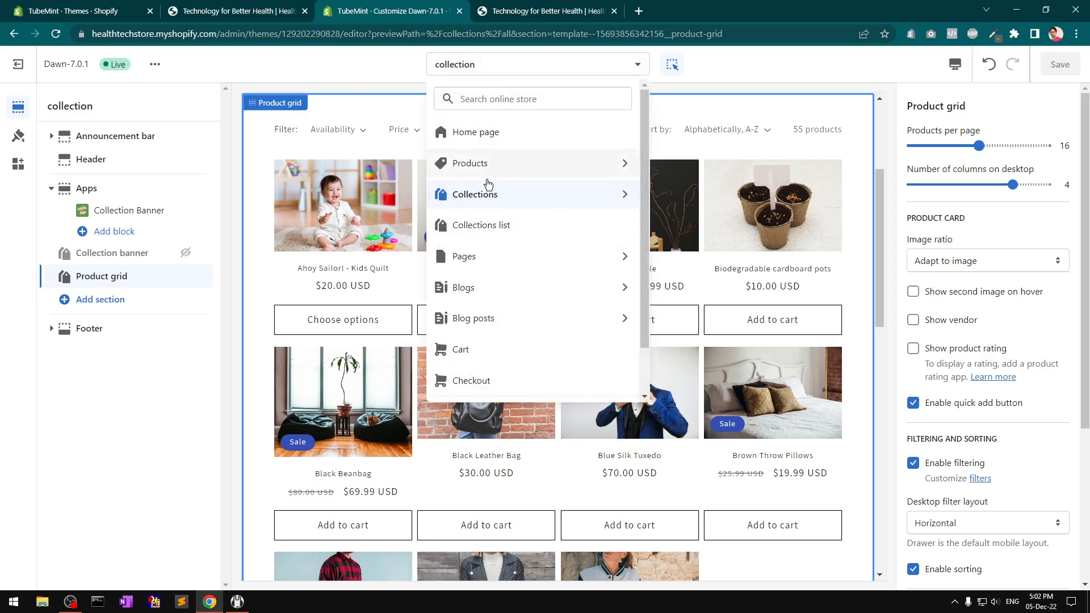
pyautogui.moveTo(504, 139)
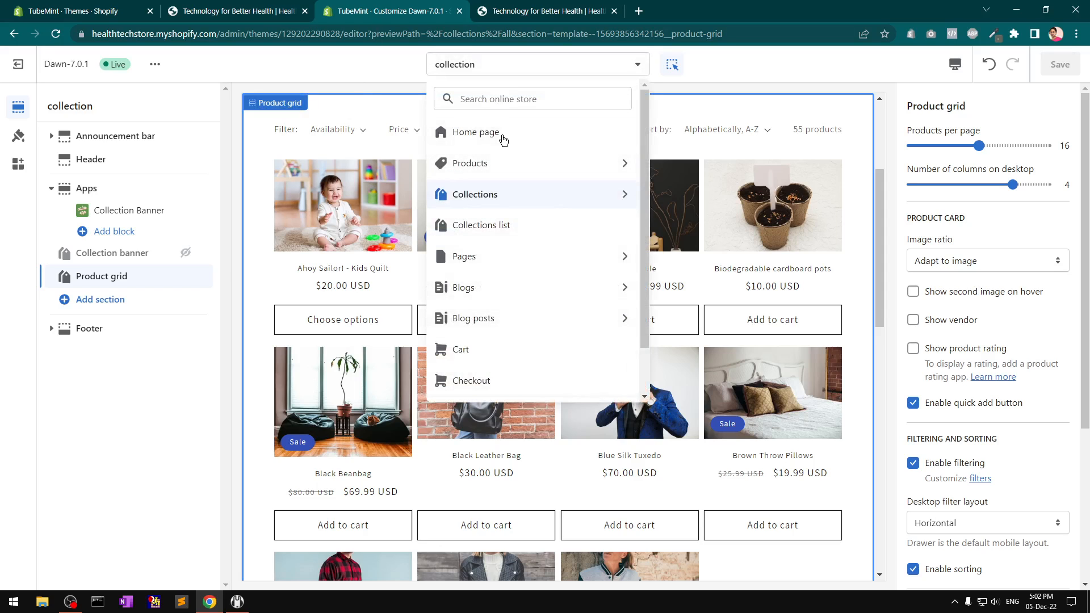
# - Preview the Home page template and open the Featured collection's 'all' collection options
pyautogui.click(476, 132)
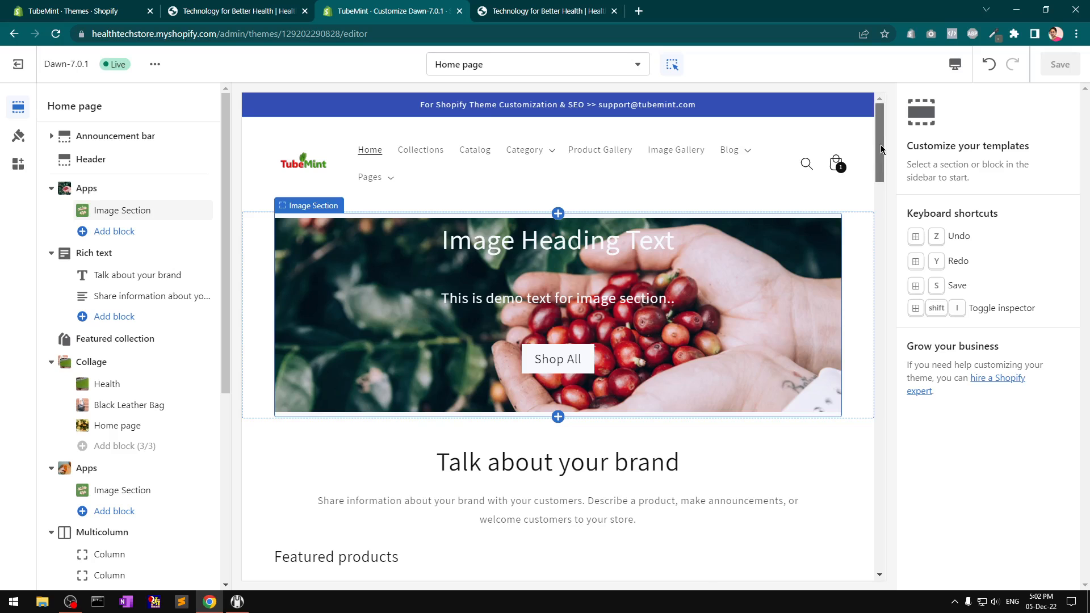
pyautogui.scroll(-3)
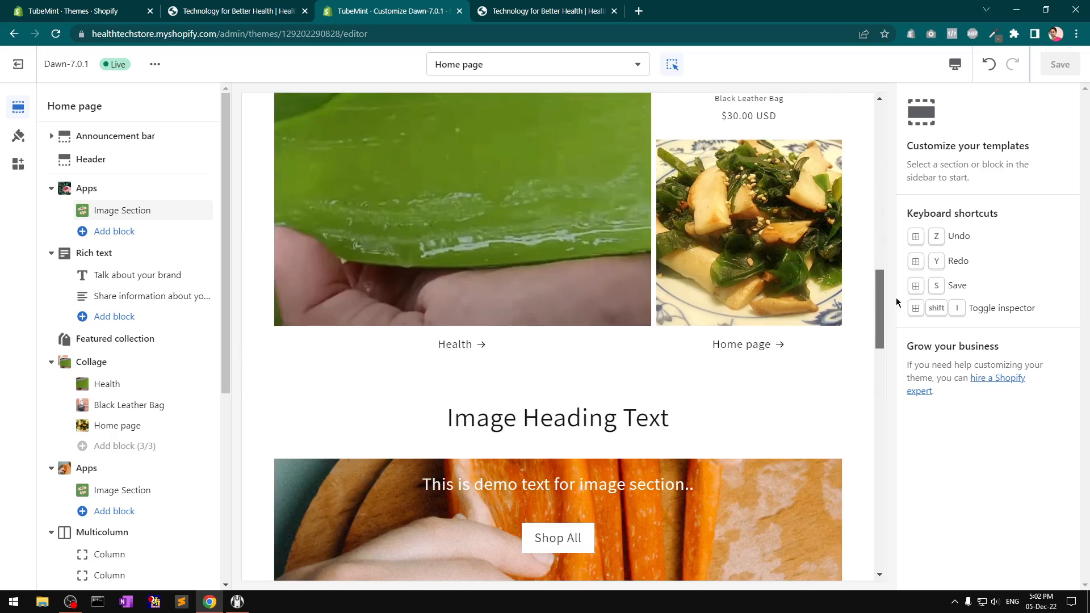
pyautogui.click(115, 338)
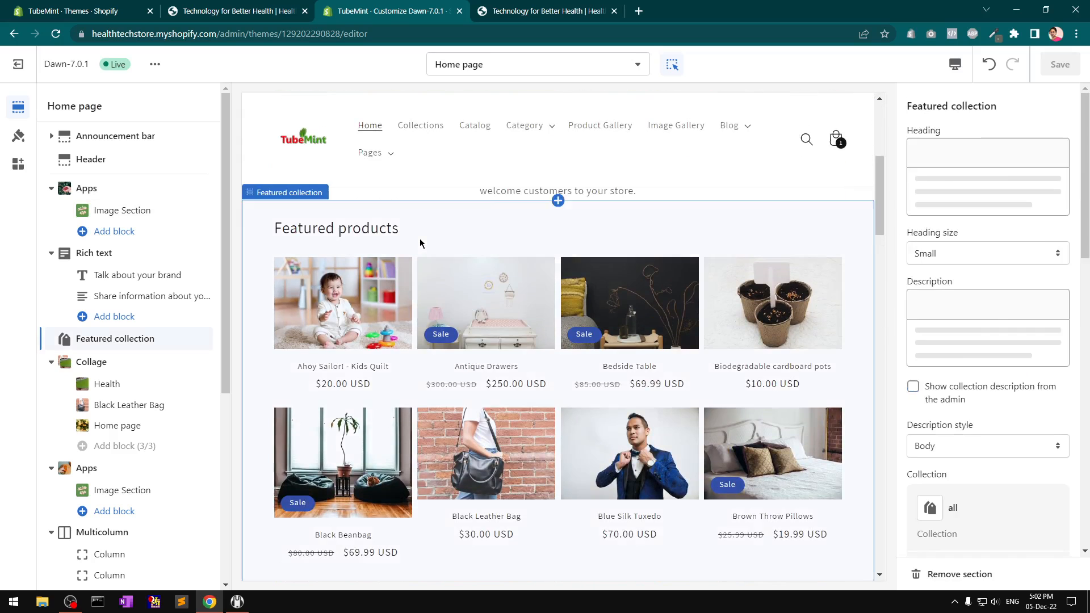
pyautogui.click(336, 227)
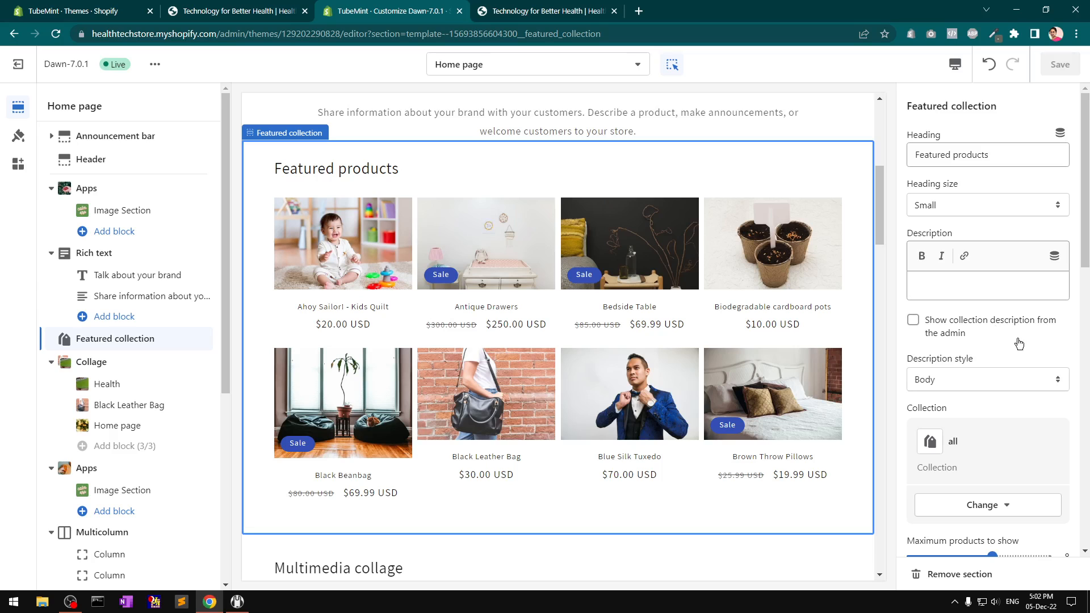
pyautogui.moveTo(139, 342)
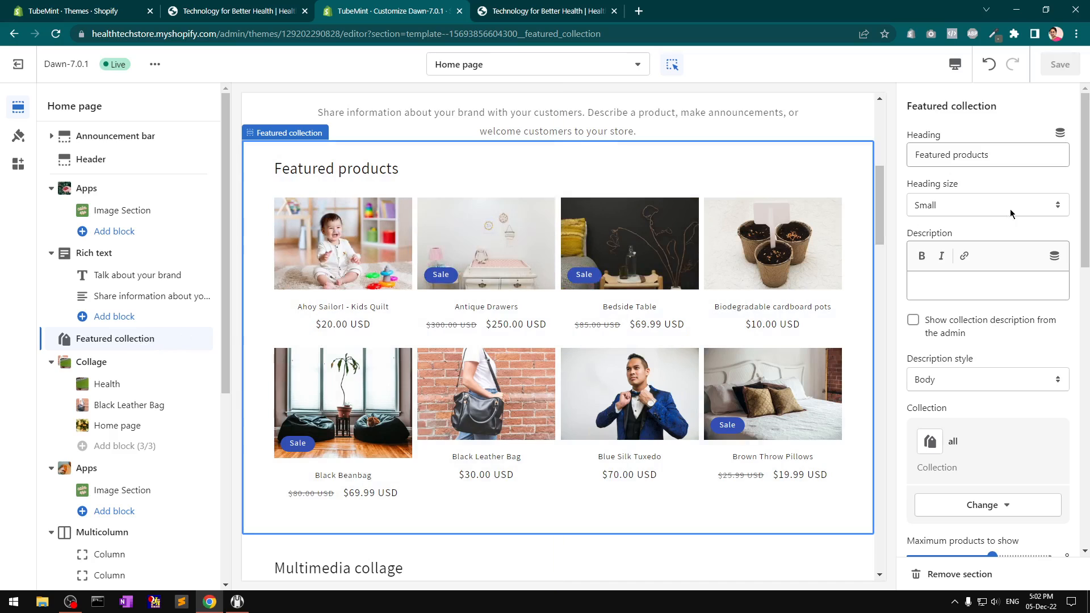
pyautogui.scroll(-3)
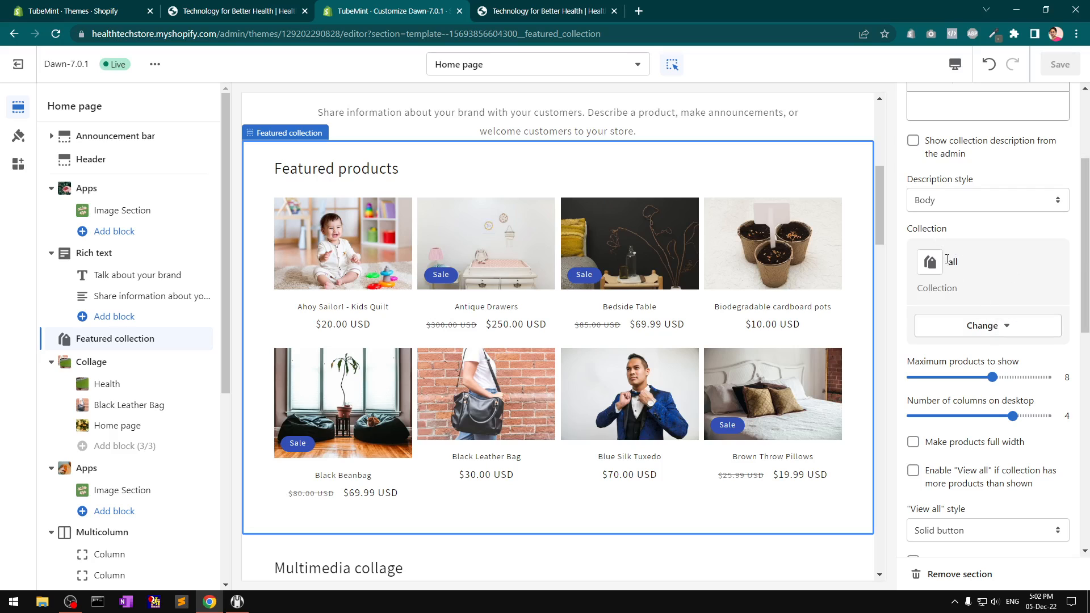
pyautogui.click(983, 326)
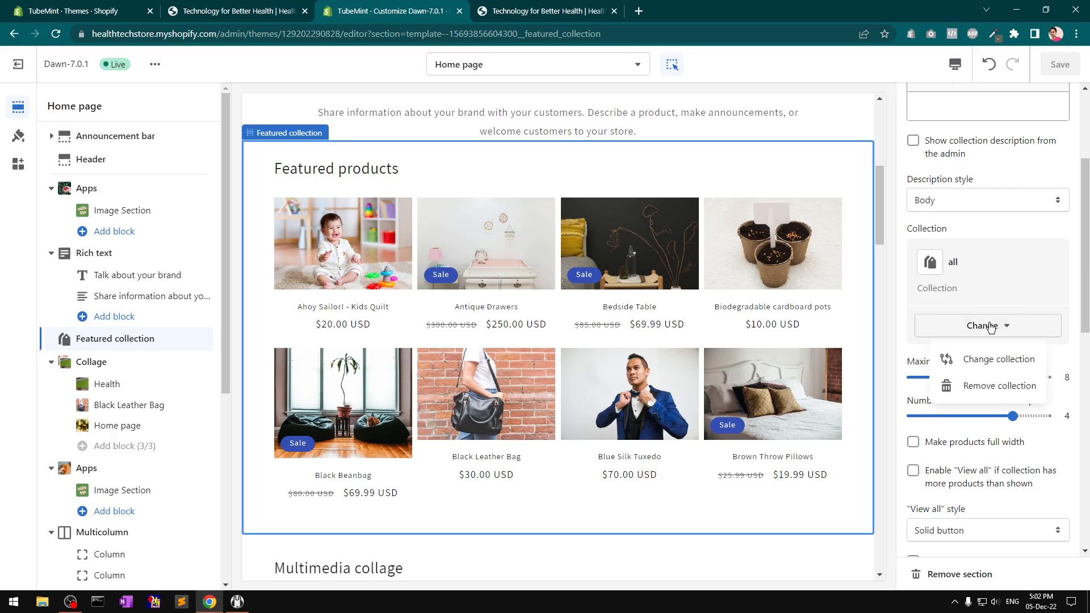
# - Switch the Featured collection to 'Home page' after previewing Ecommerce Services and Digital Marketing
pyautogui.click(1000, 360)
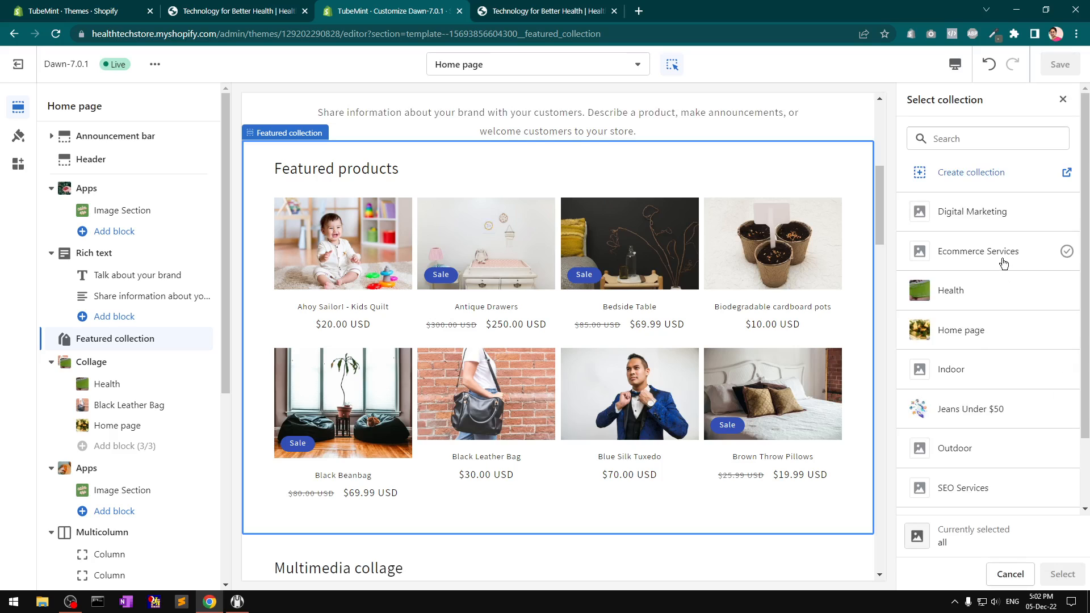
pyautogui.click(978, 251)
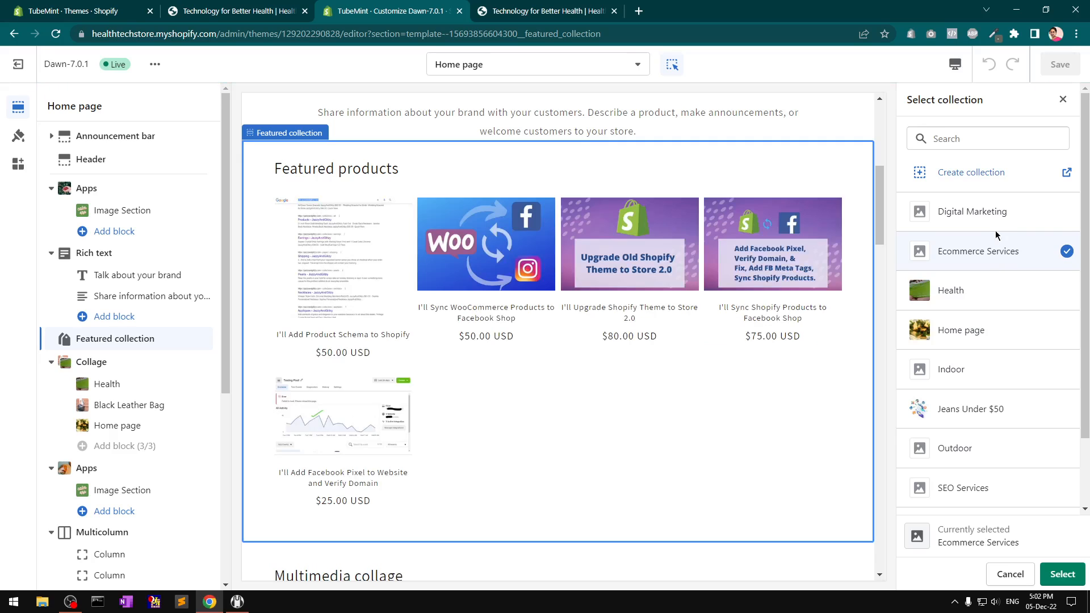
pyautogui.click(972, 211)
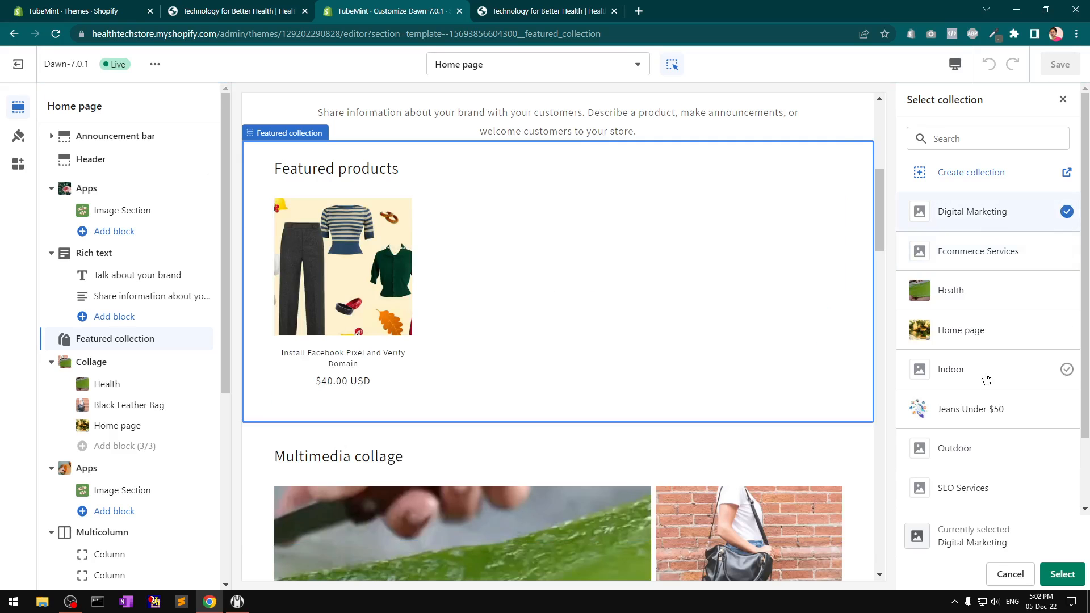
pyautogui.click(962, 331)
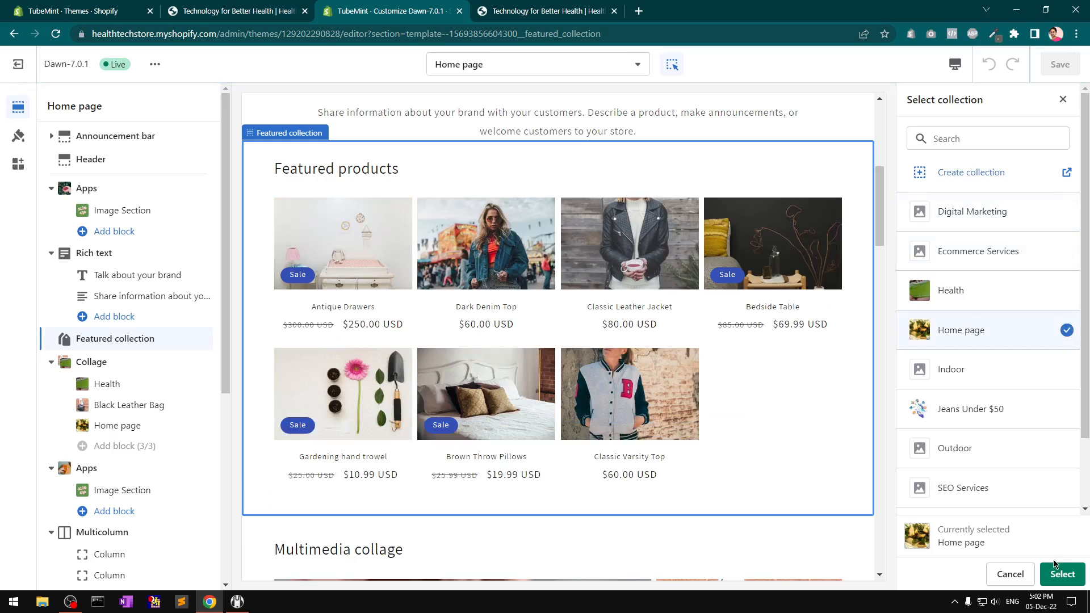
pyautogui.click(1061, 574)
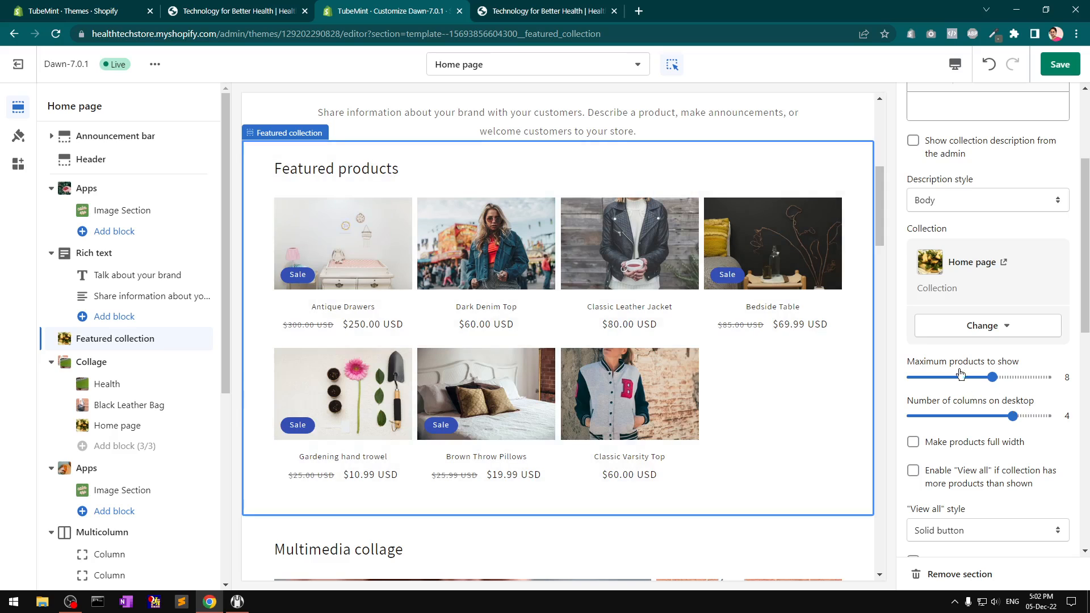
pyautogui.moveTo(1006, 425)
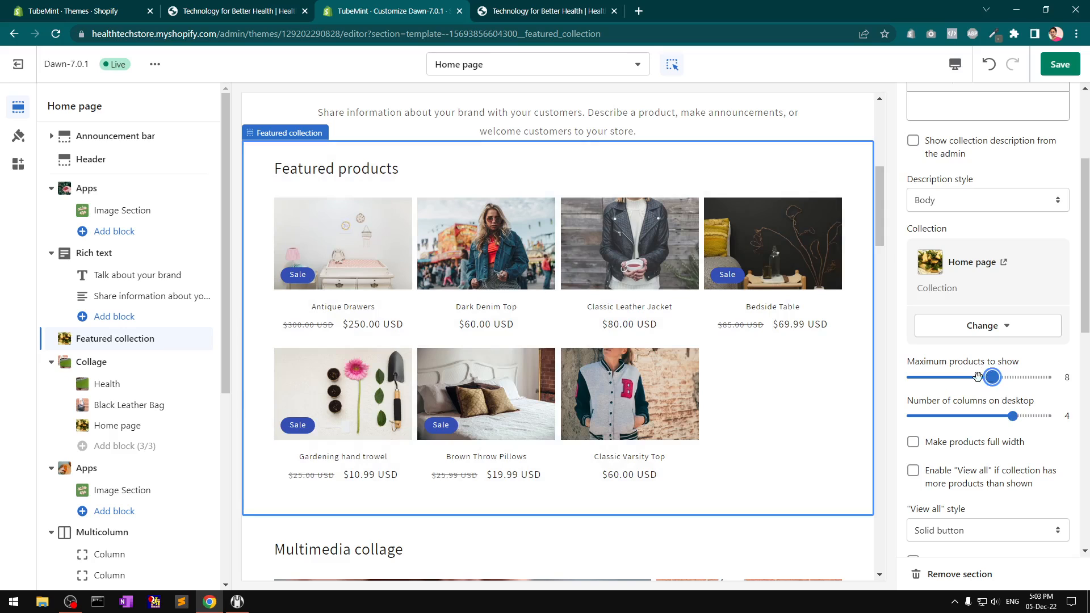
# - Show 4 products maximum with View all, desktop carousel and quick add buttons enabled
pyautogui.moveTo(992, 377); pyautogui.dragTo(950, 377)
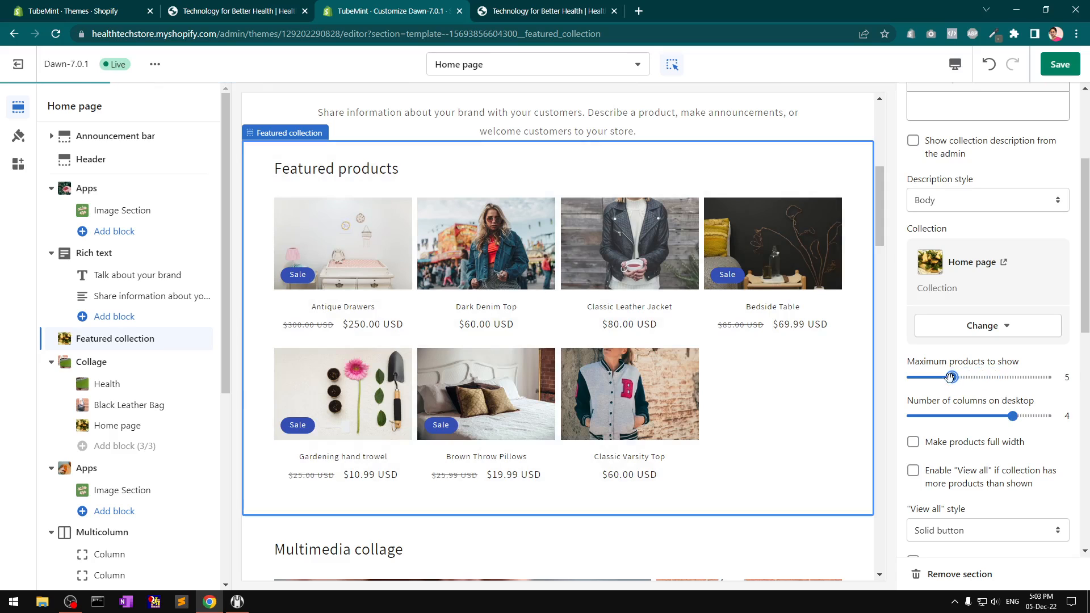
pyautogui.moveTo(954, 377); pyautogui.dragTo(941, 377)
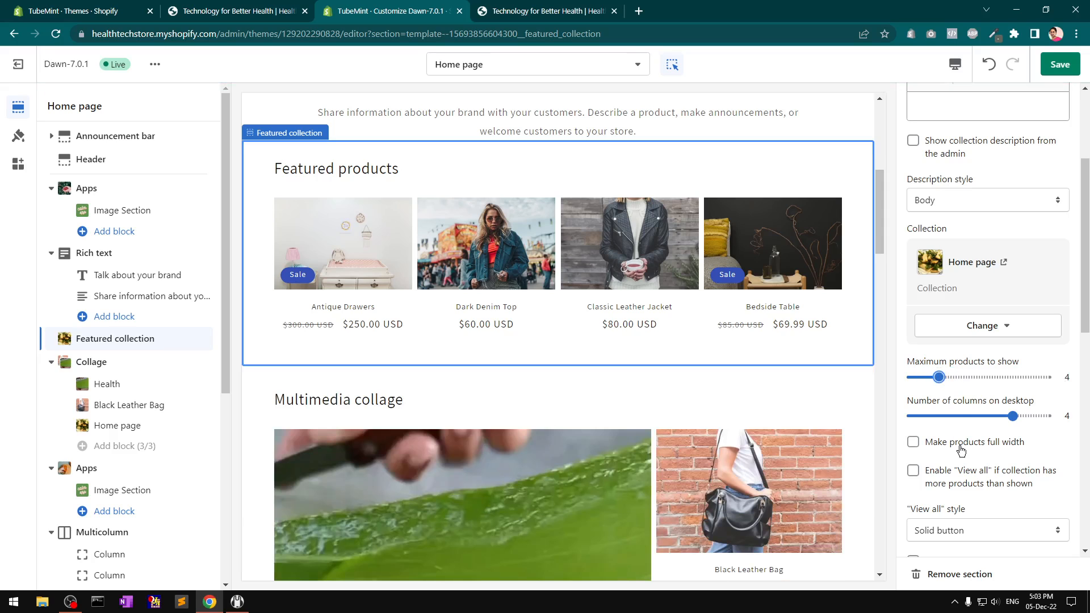
pyautogui.click(913, 470)
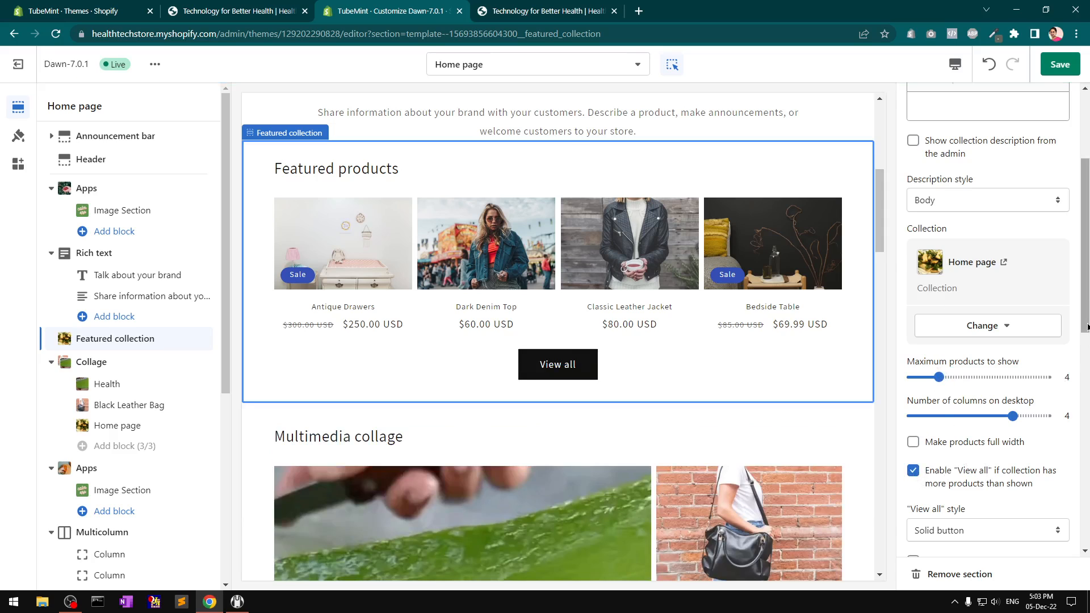
pyautogui.scroll(-3)
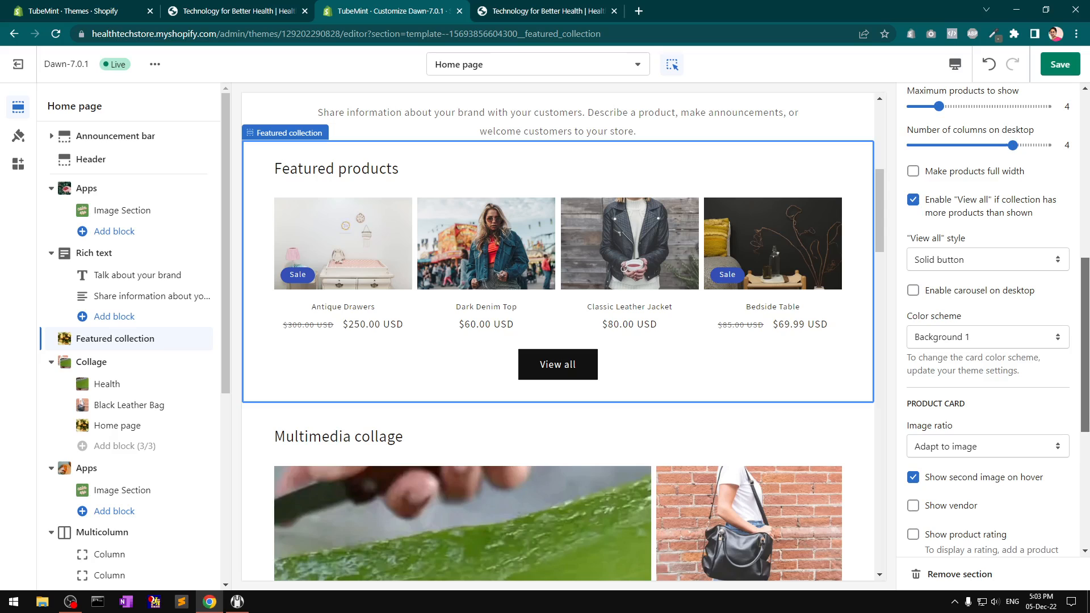
pyautogui.click(914, 291)
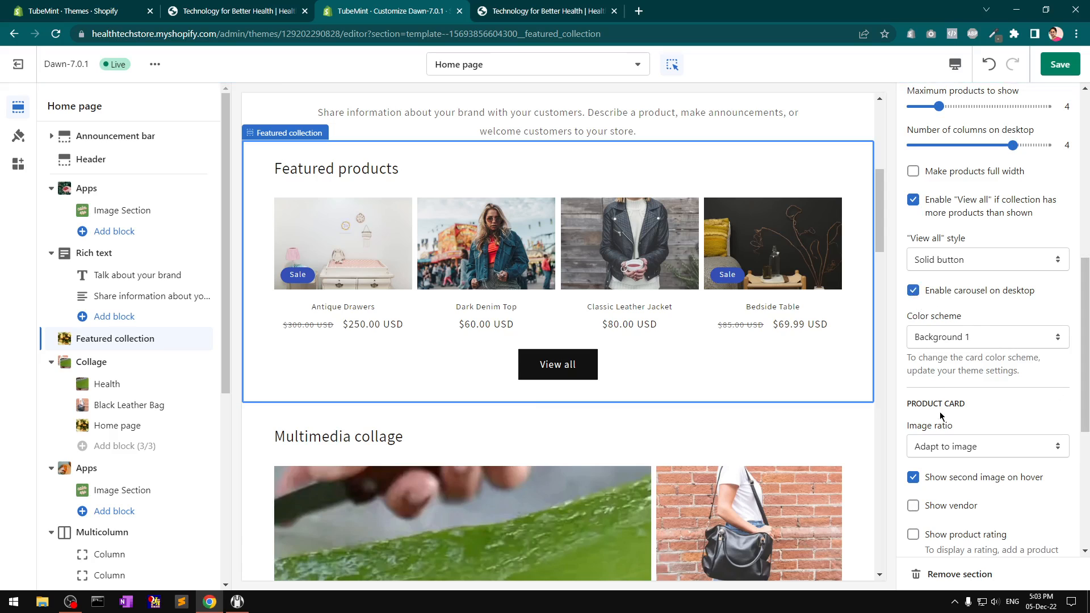
pyautogui.scroll(-3)
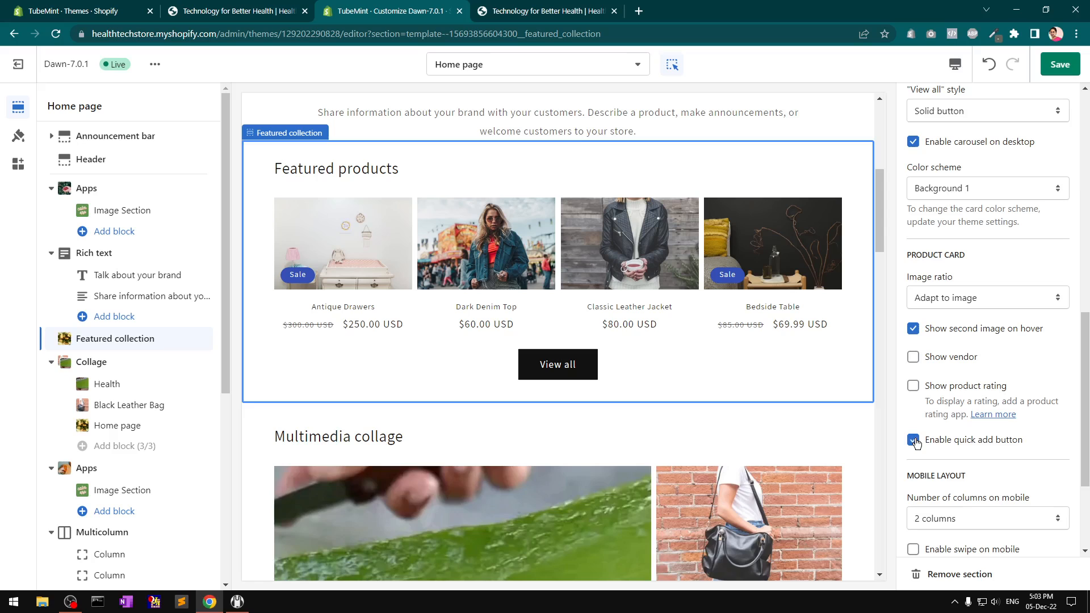
pyautogui.click(914, 440)
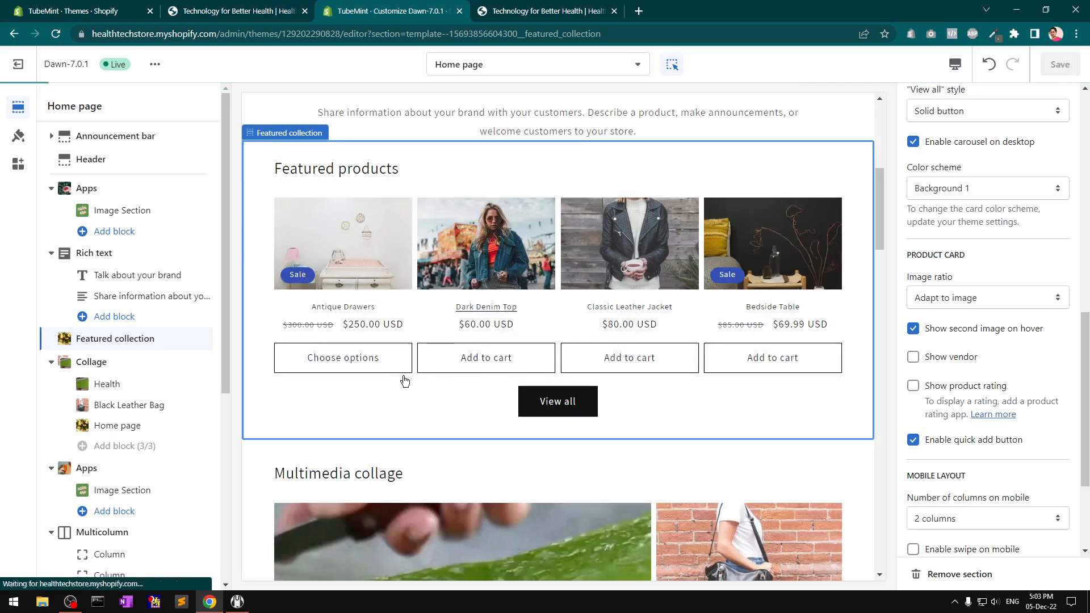
pyautogui.click(542, 11)
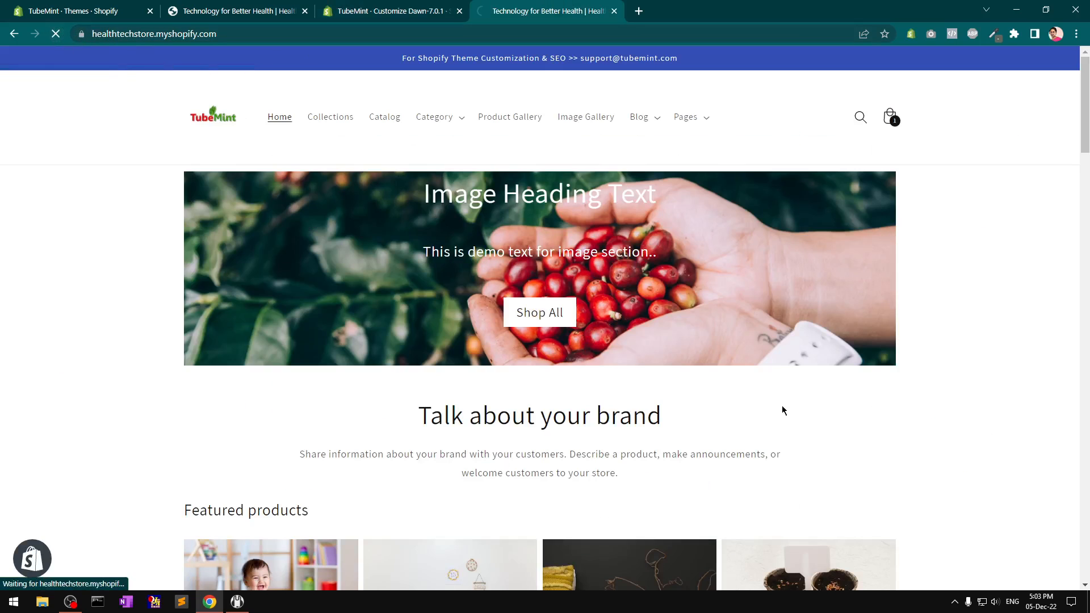
# - Review the storefront home page's featured products, then open the 55-product Catalog through Collections
pyautogui.scroll(-3)
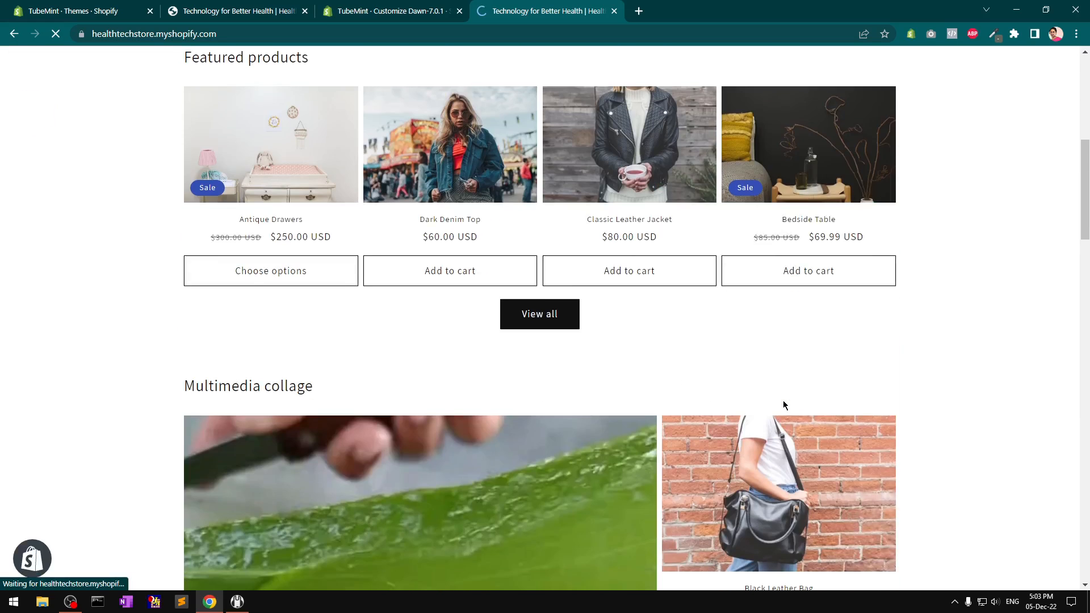
pyautogui.scroll(-3)
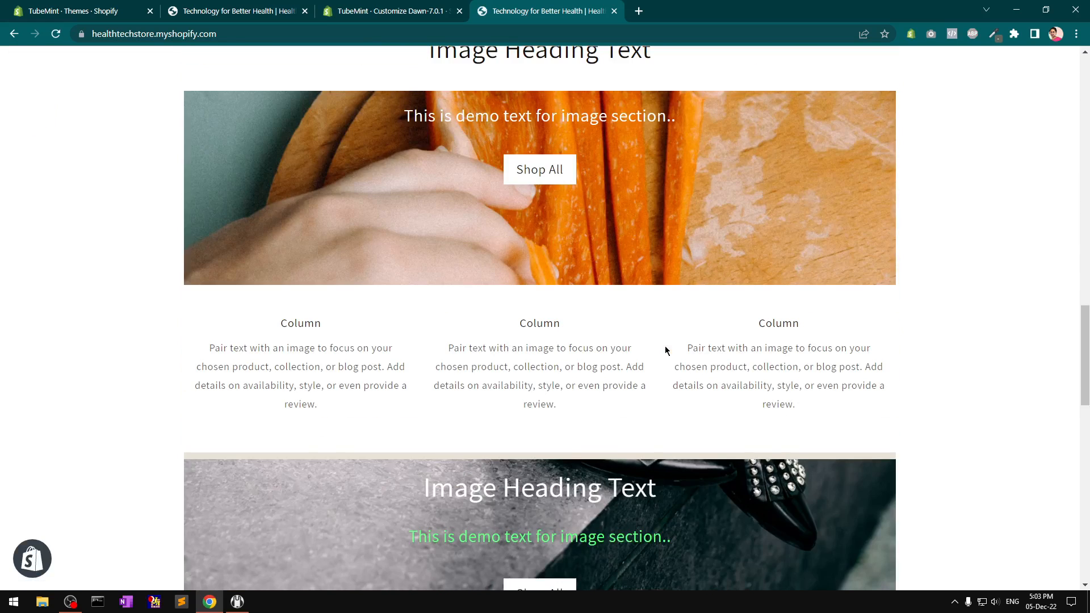
pyautogui.scroll(-3)
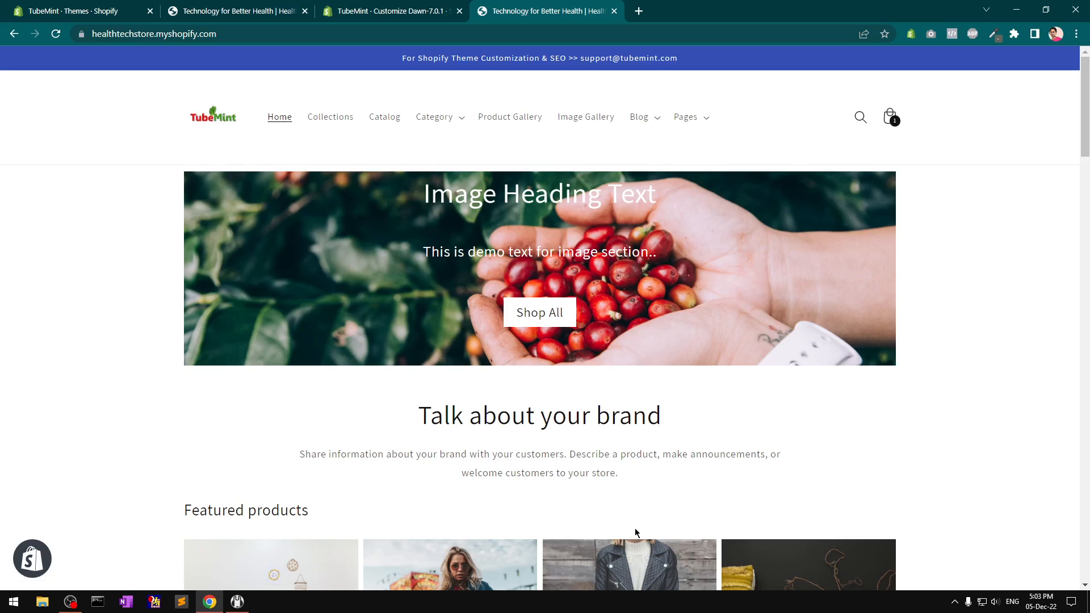
pyautogui.click(330, 117)
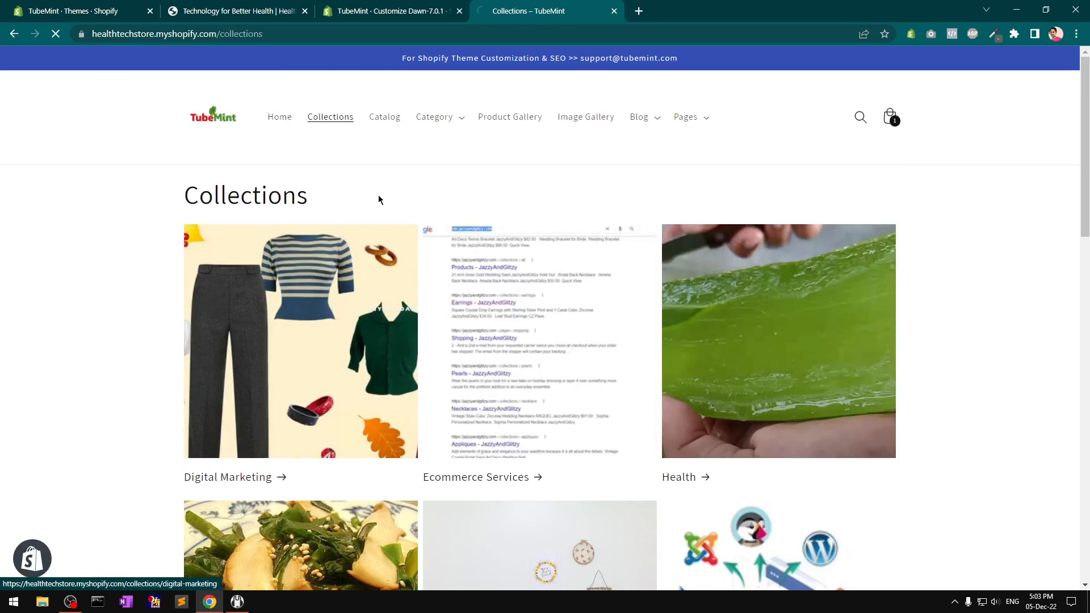
pyautogui.click(235, 477)
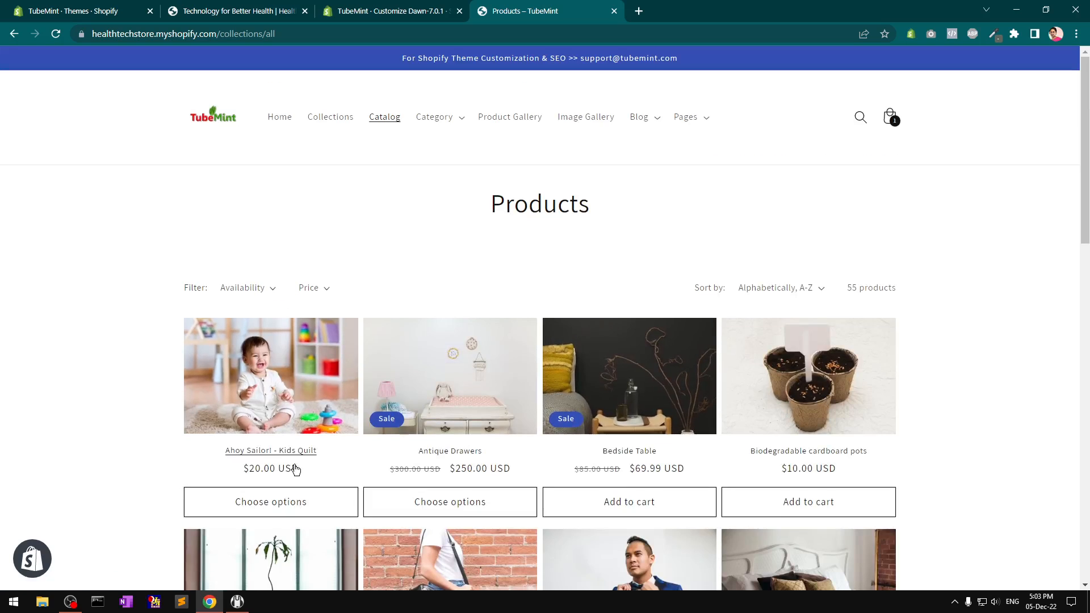
pyautogui.moveTo(624, 299)
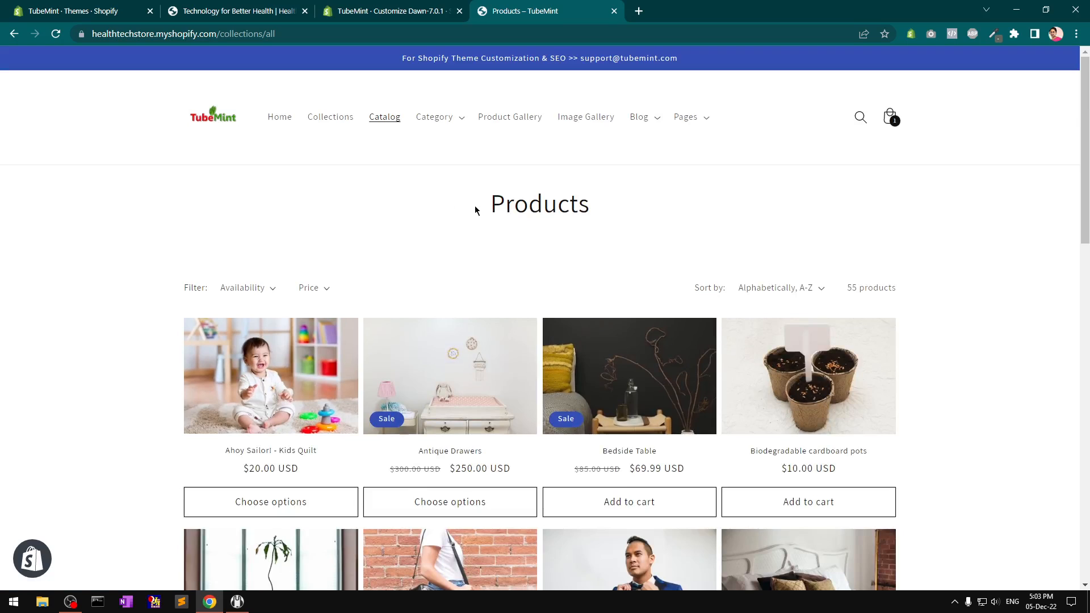
pyautogui.moveTo(689, 205)
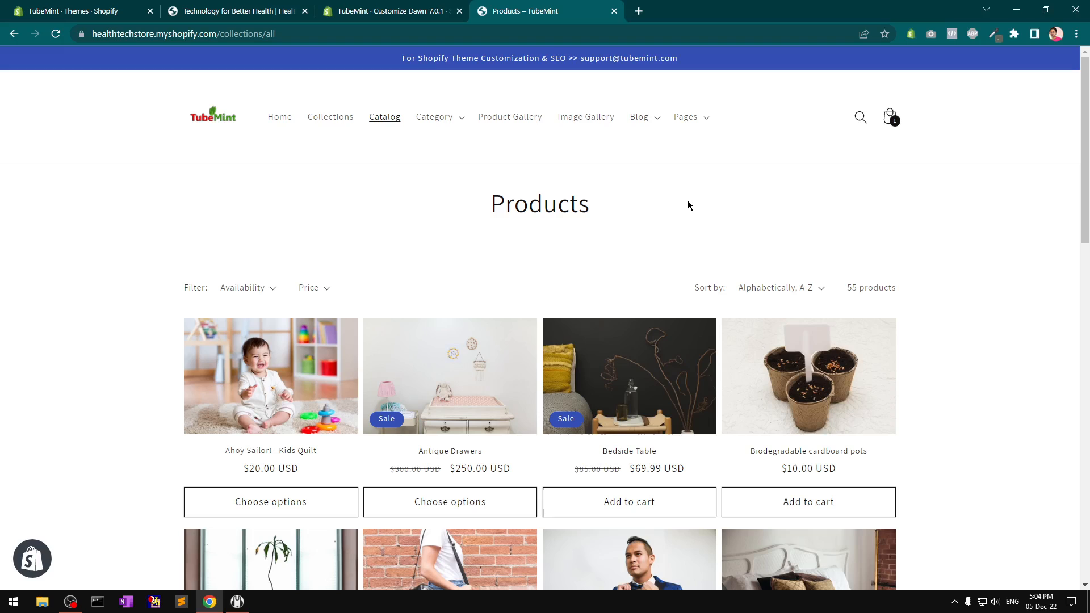
pyautogui.moveTo(667, 205)
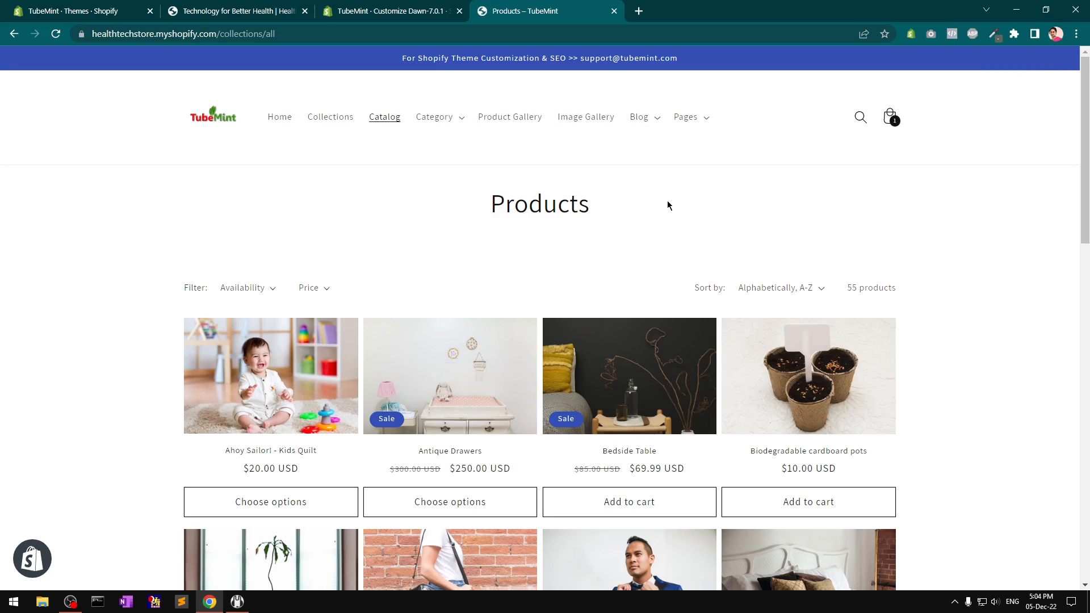
pyautogui.moveTo(643, 202)
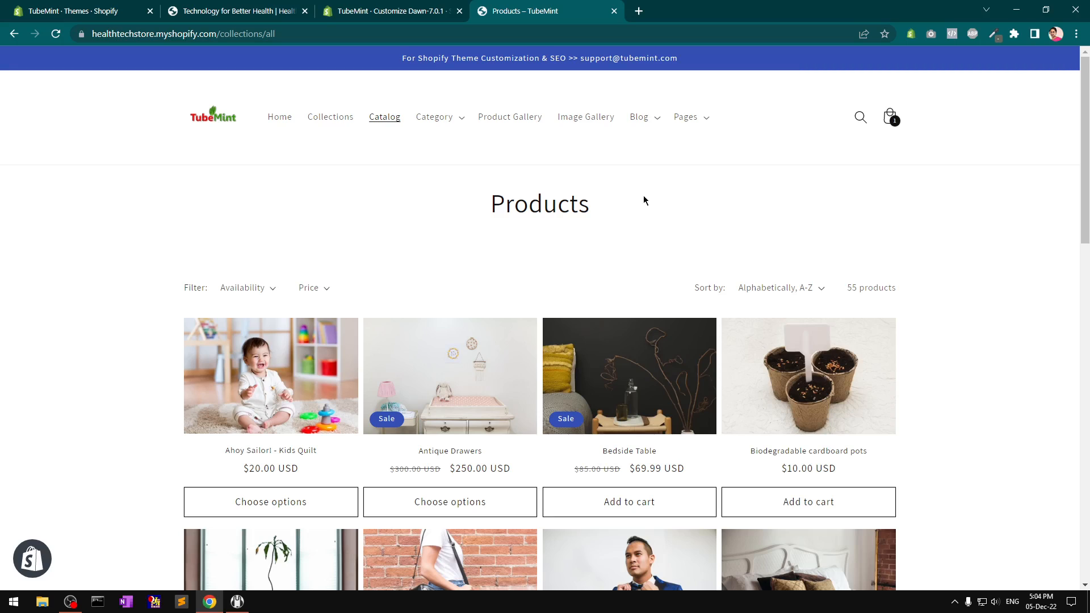
pyautogui.moveTo(572, 257)
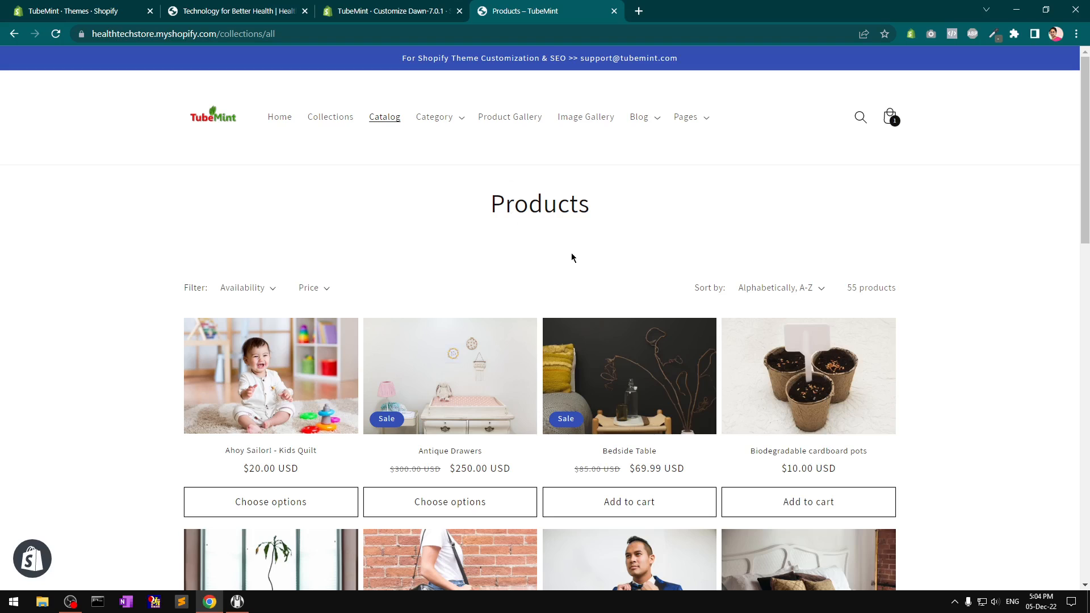
pyautogui.moveTo(499, 244)
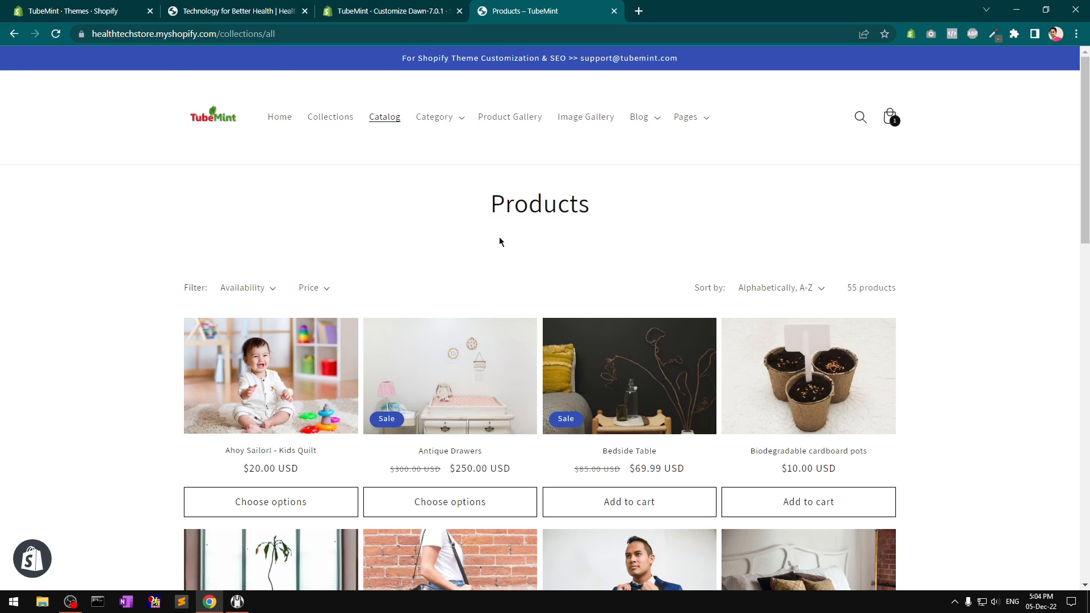
pyautogui.moveTo(970, 561)
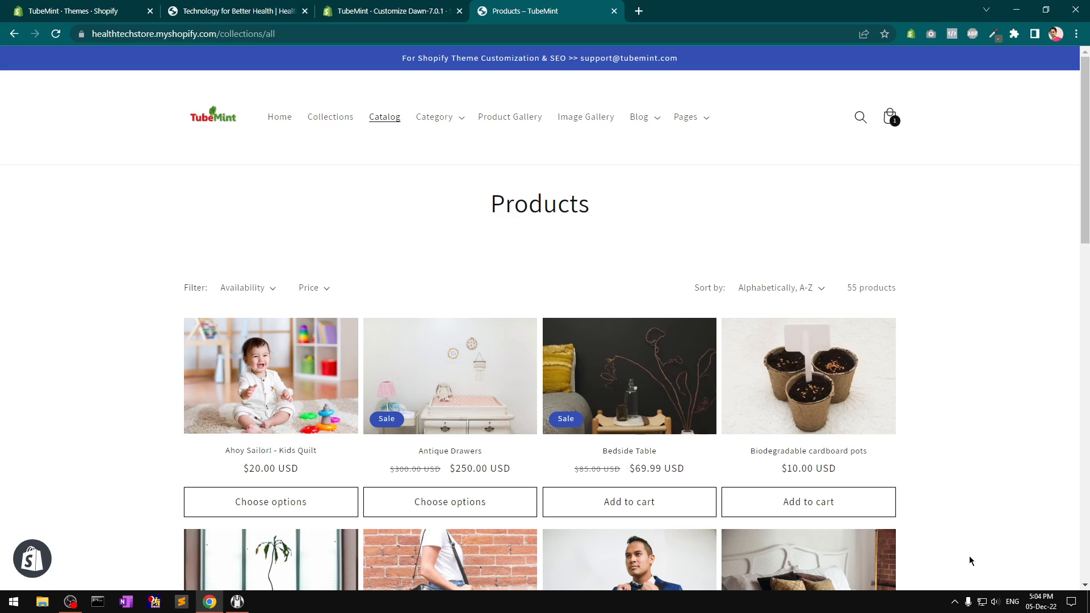
pyautogui.moveTo(414, 508)
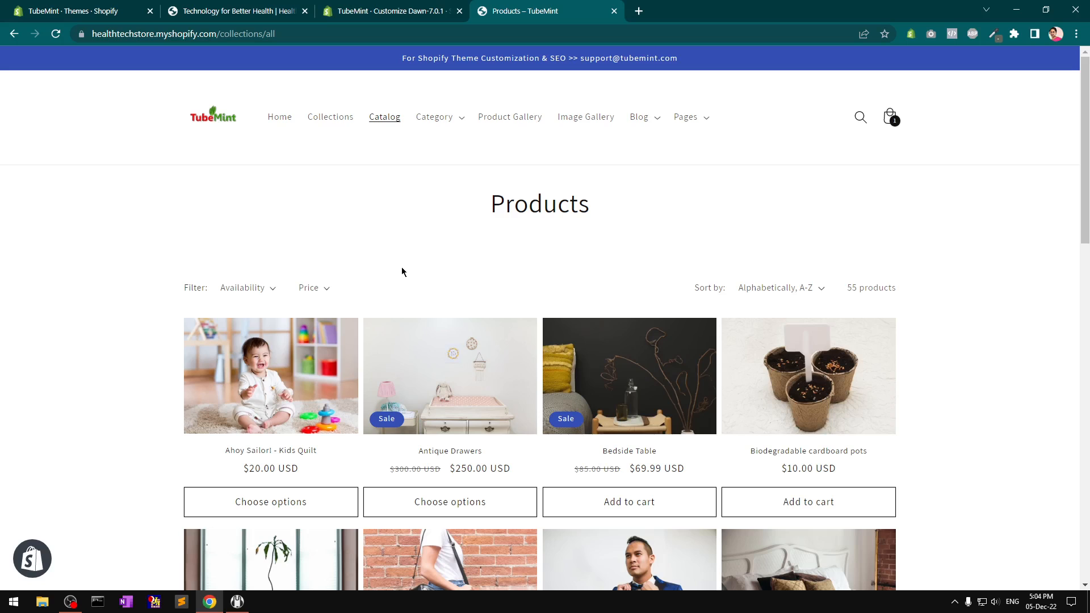
pyautogui.doubleClick(539, 203)
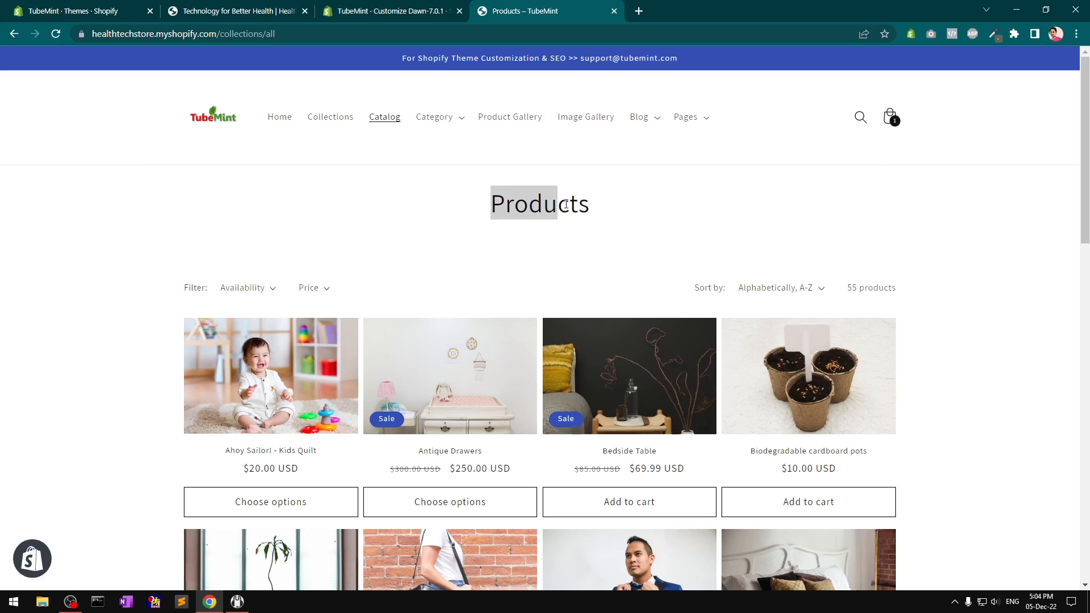